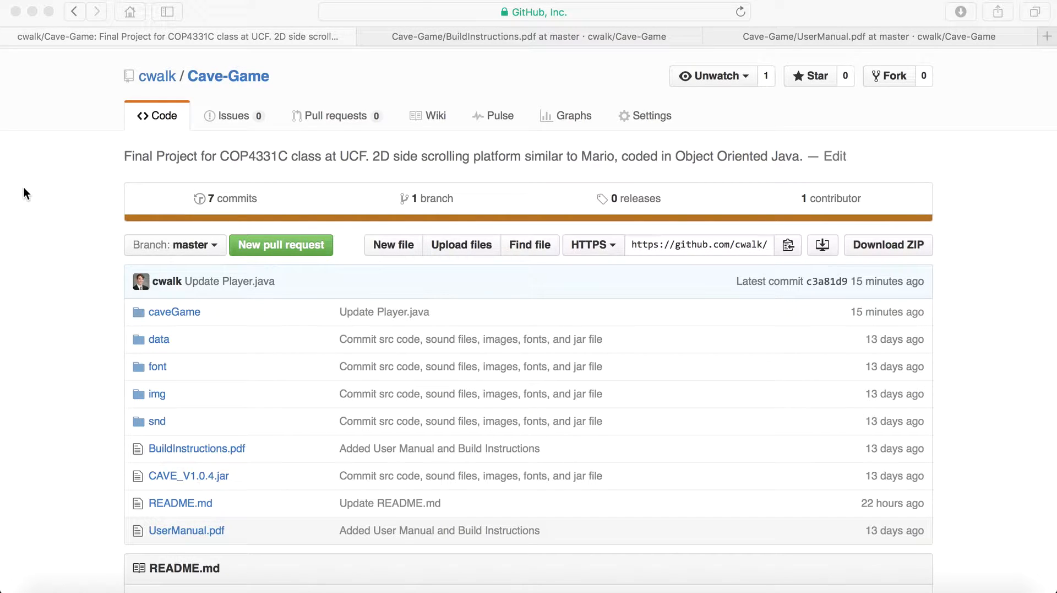
mouse_move(38, 257)
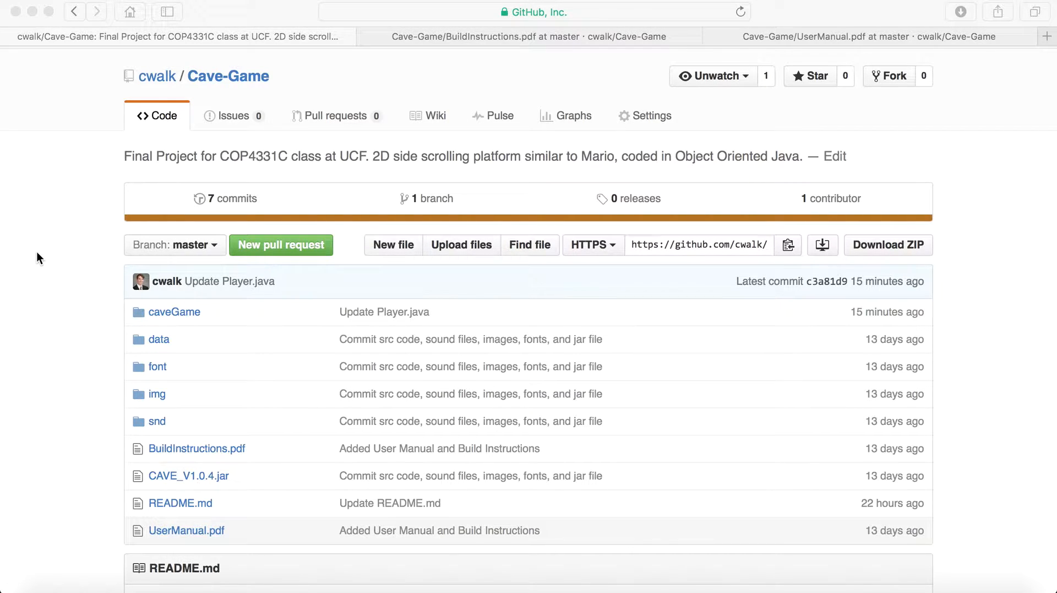
Read down through the Build Instructions PDF from Step 1 to Step 8 on modifying the game
scroll(down, 3)
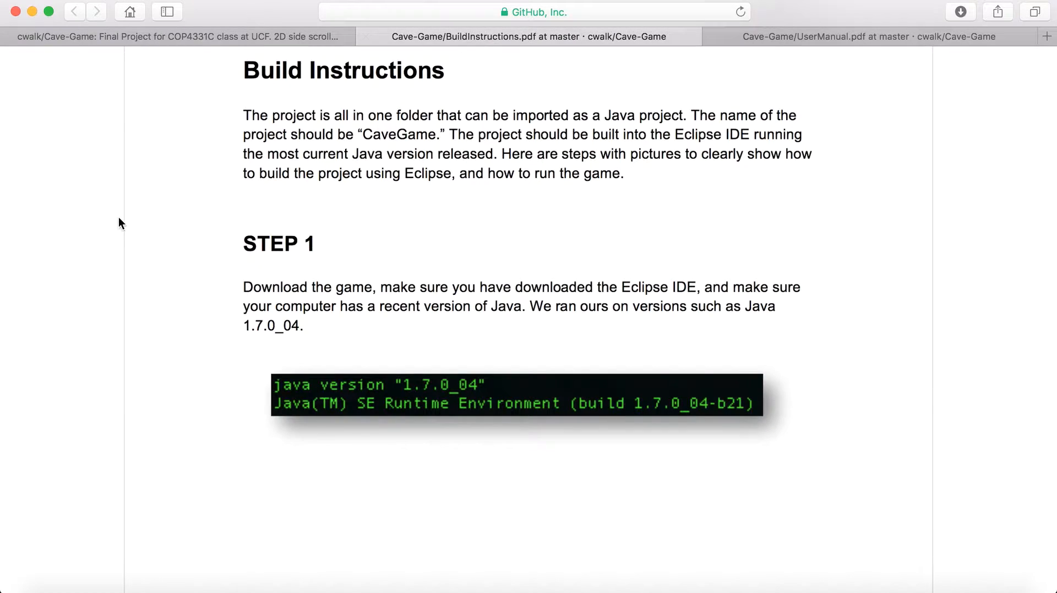
mouse_move(187, 216)
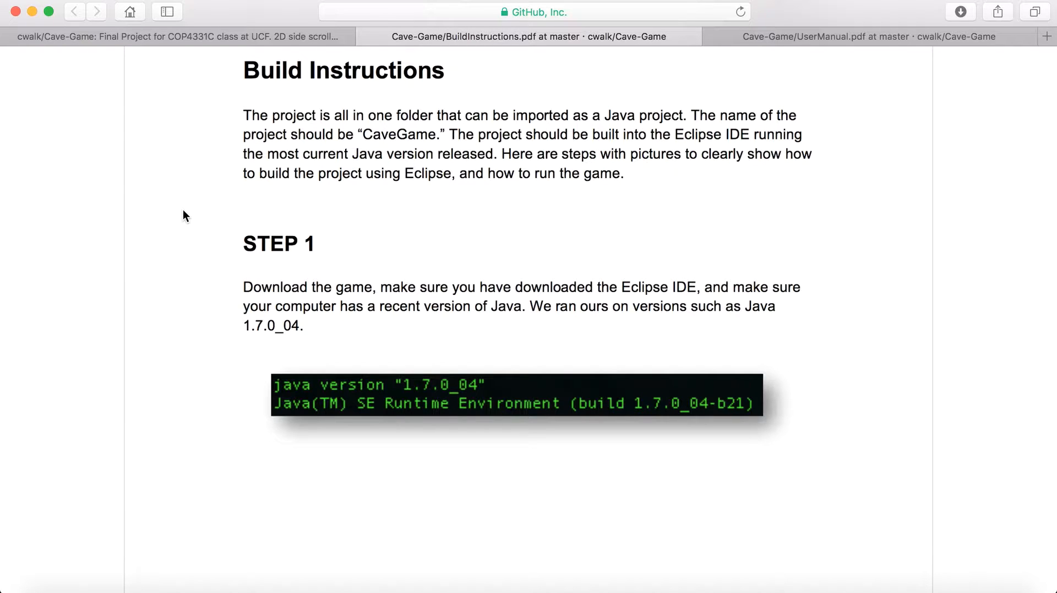
scroll(down, 3)
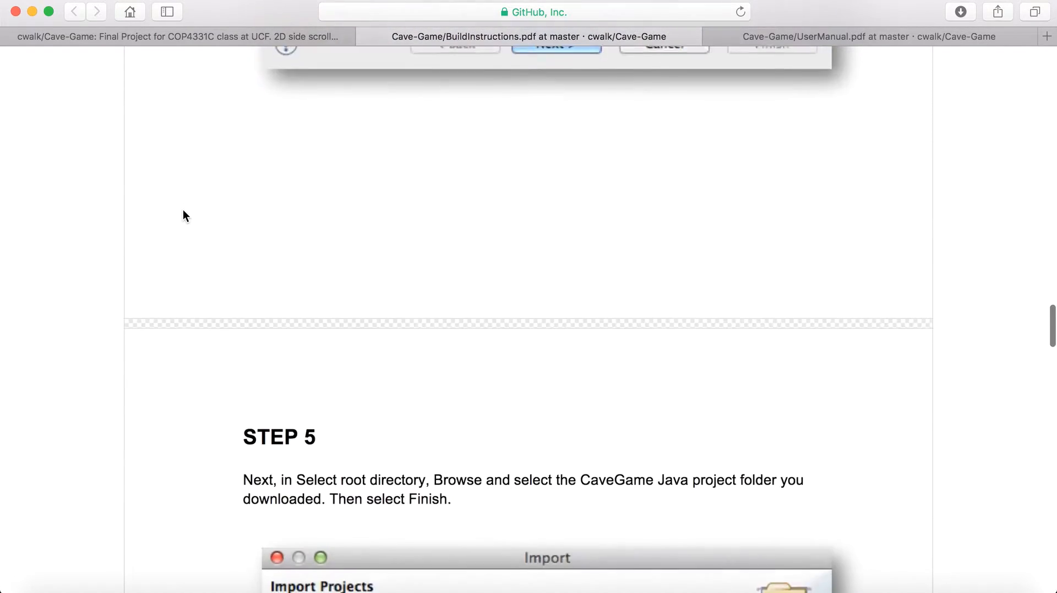
scroll(down, 3)
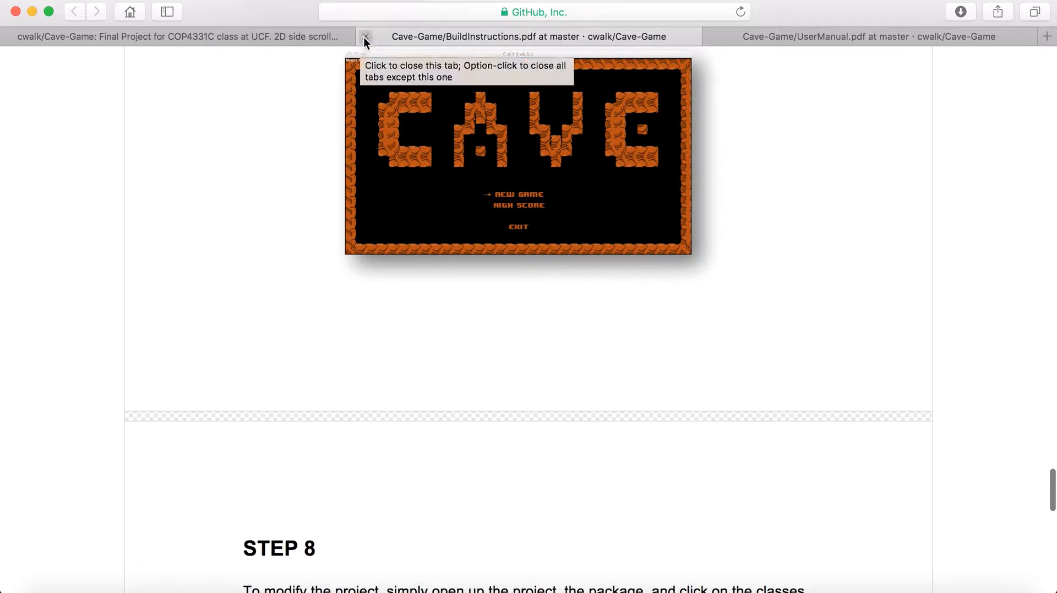
Close BuildInstructions.pdf and read UserManual.pdf from About the Game down to the New Game section
click(364, 36)
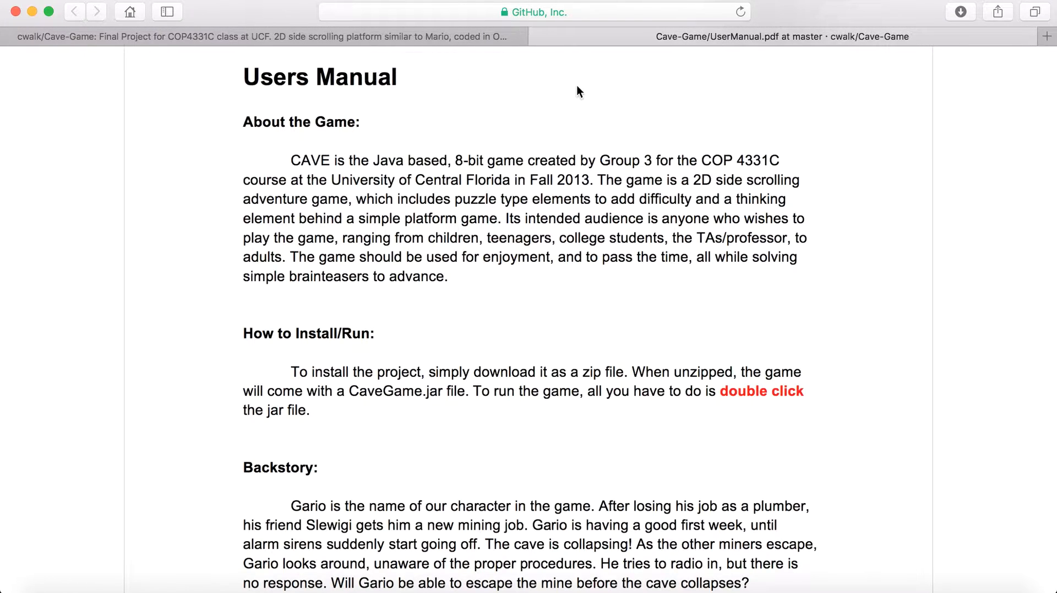
mouse_move(170, 133)
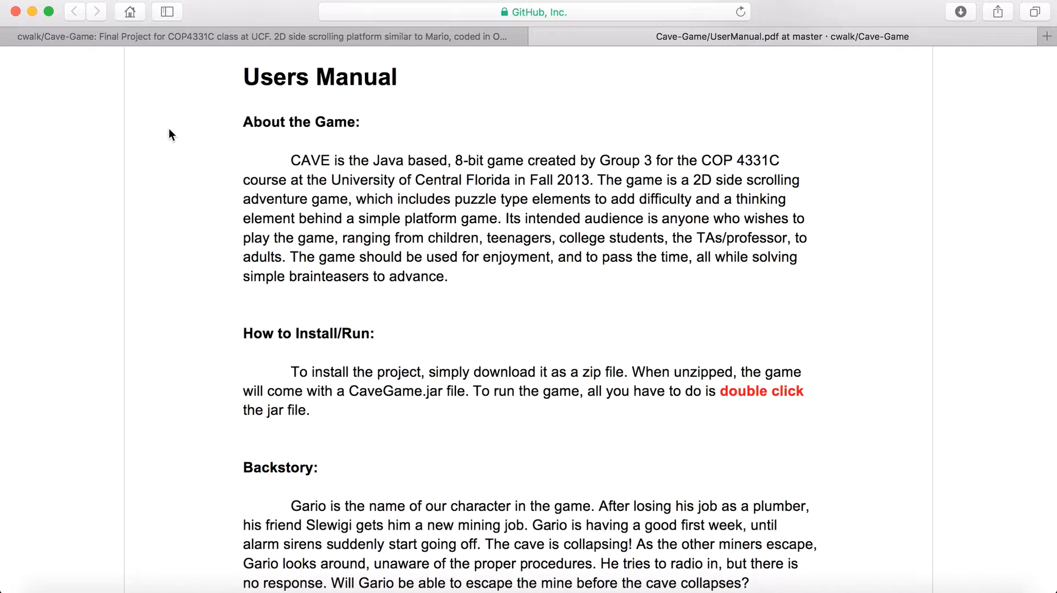
scroll(down, 3)
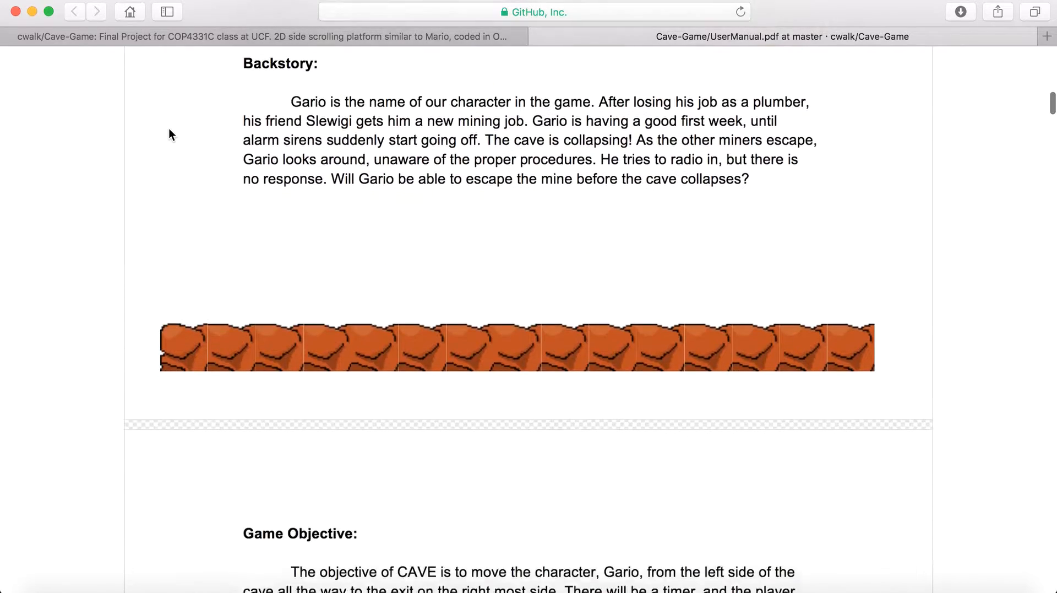
scroll(down, 3)
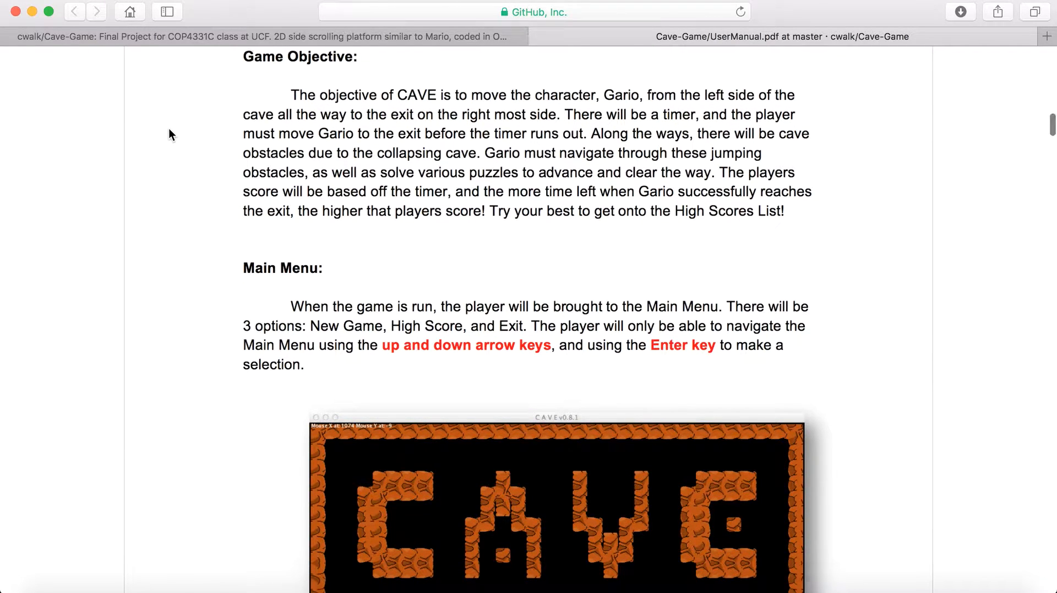
scroll(down, 3)
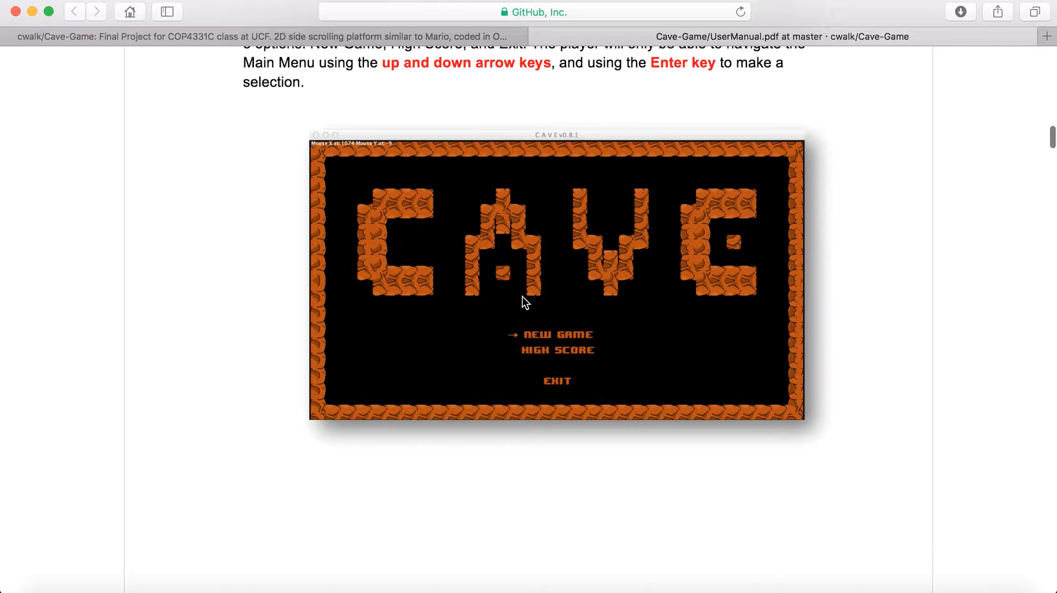
scroll(down, 3)
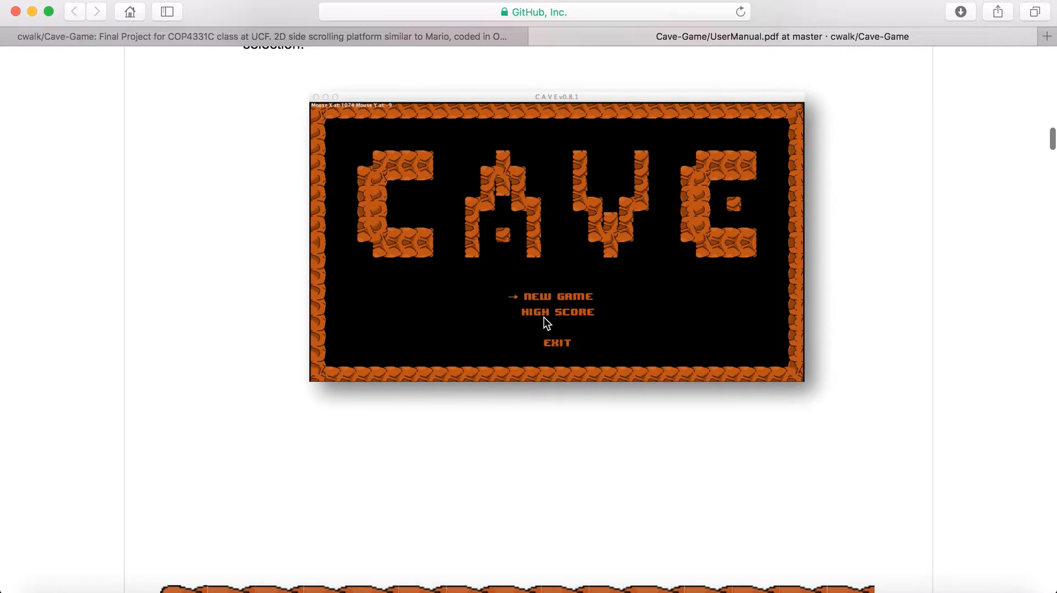
scroll(down, 3)
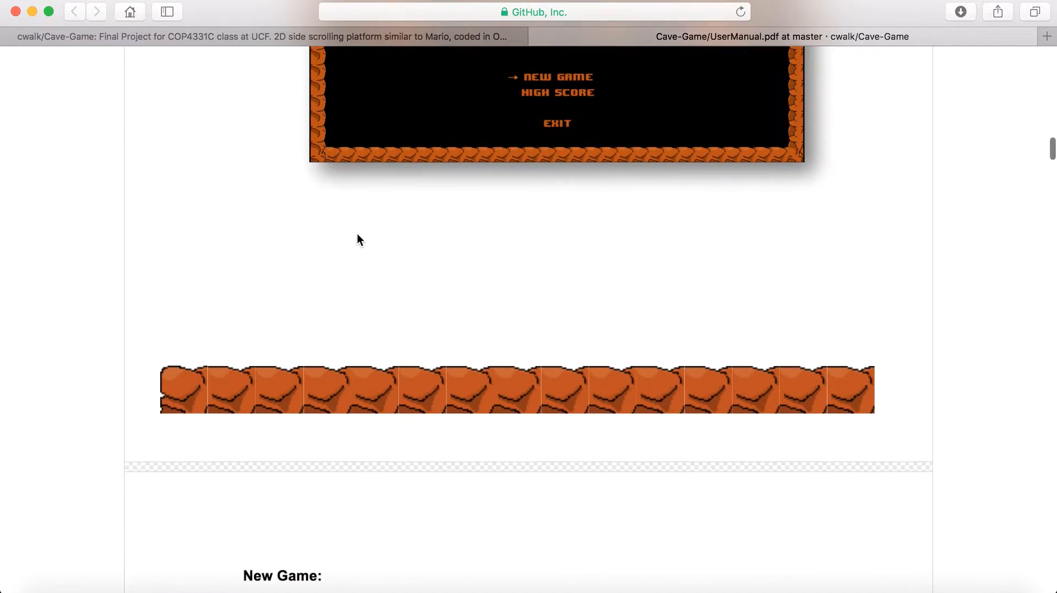
scroll(down, 3)
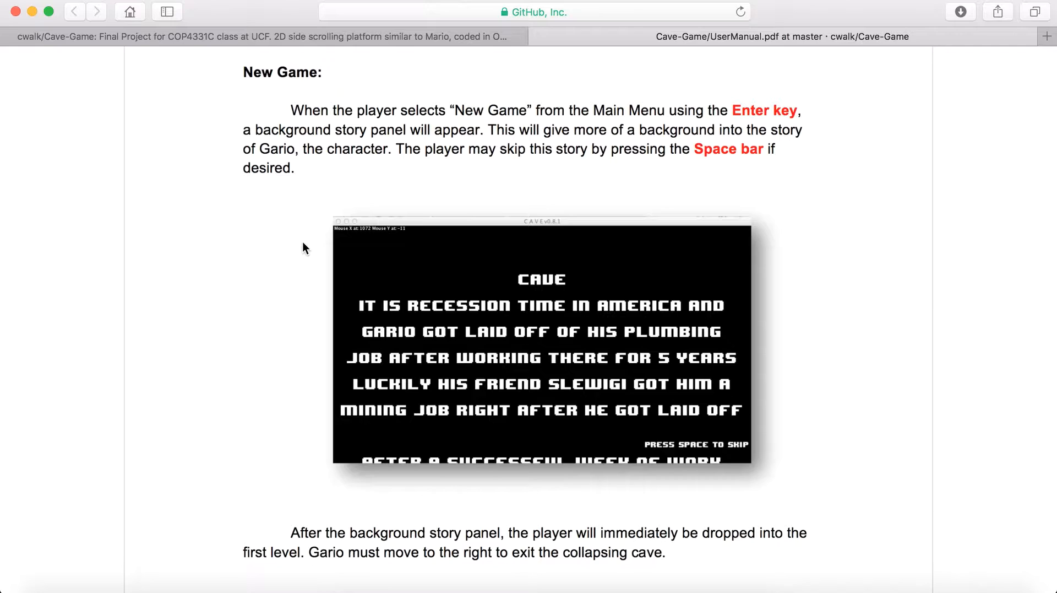
mouse_move(370, 345)
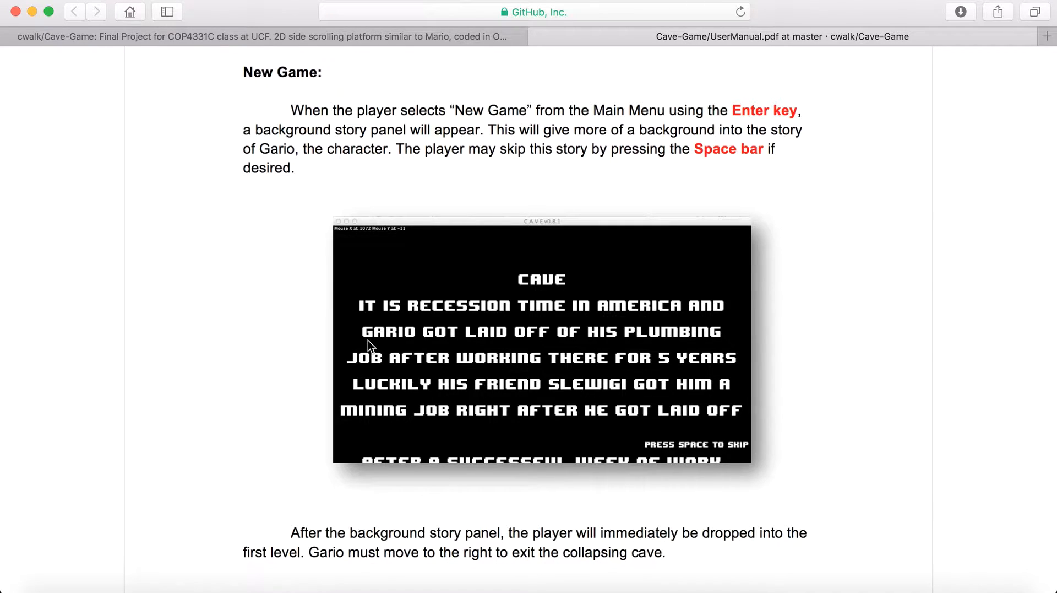
mouse_move(223, 281)
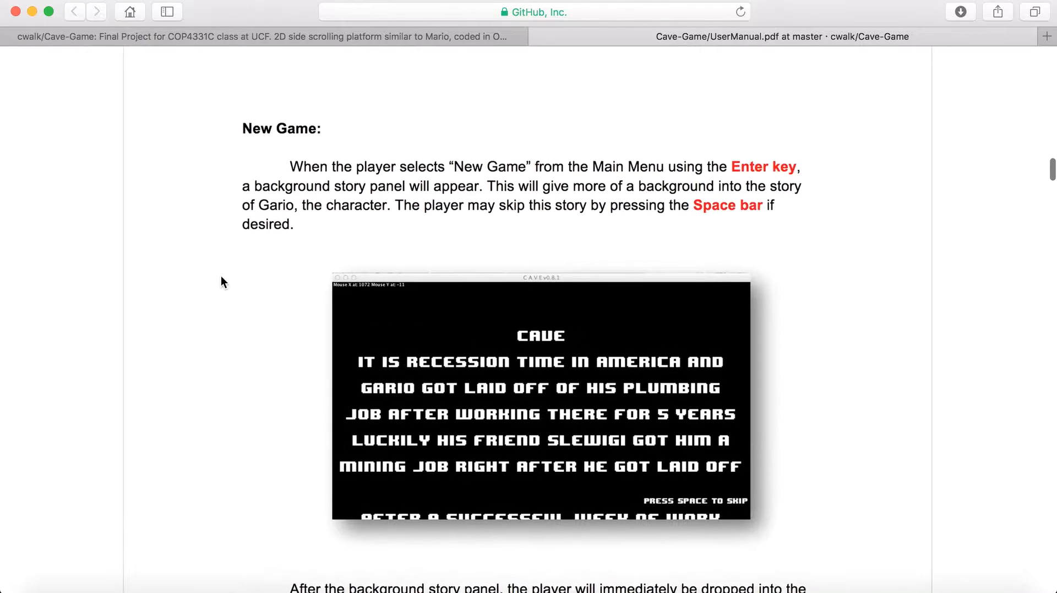
scroll(down, 3)
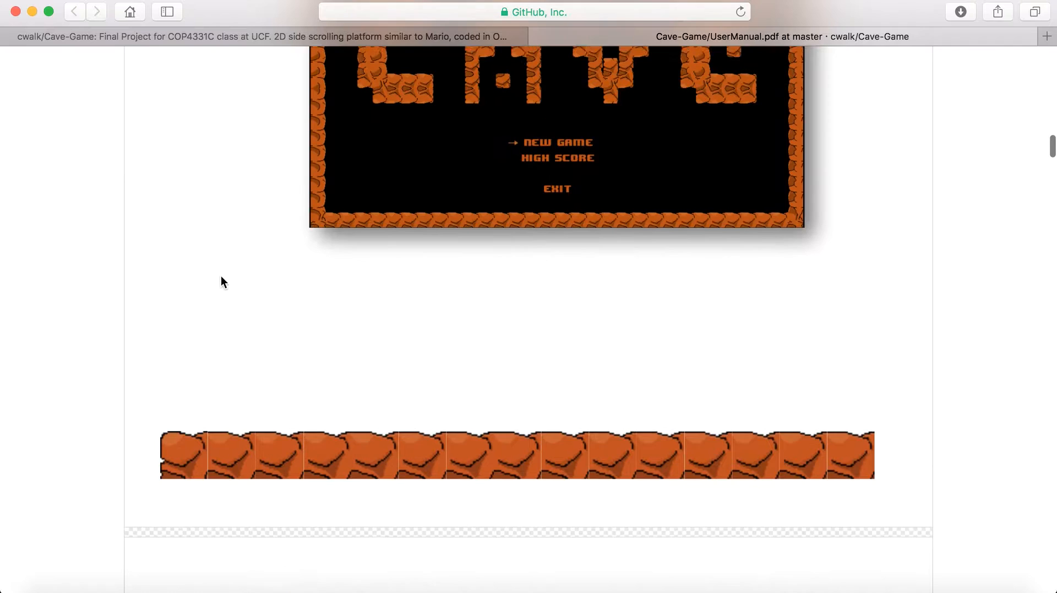
scroll(up, 3)
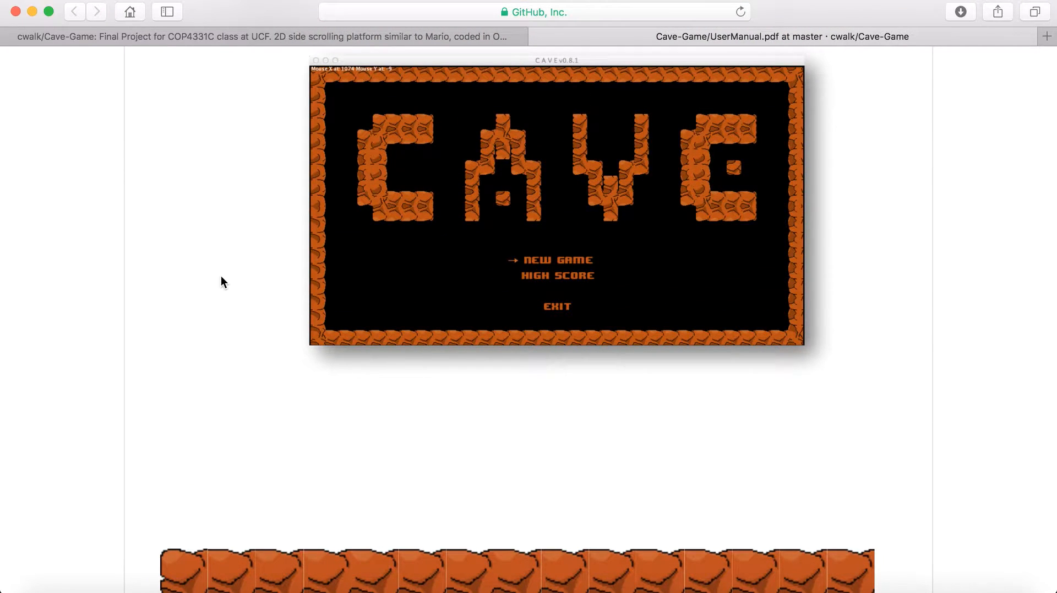
scroll(down, 3)
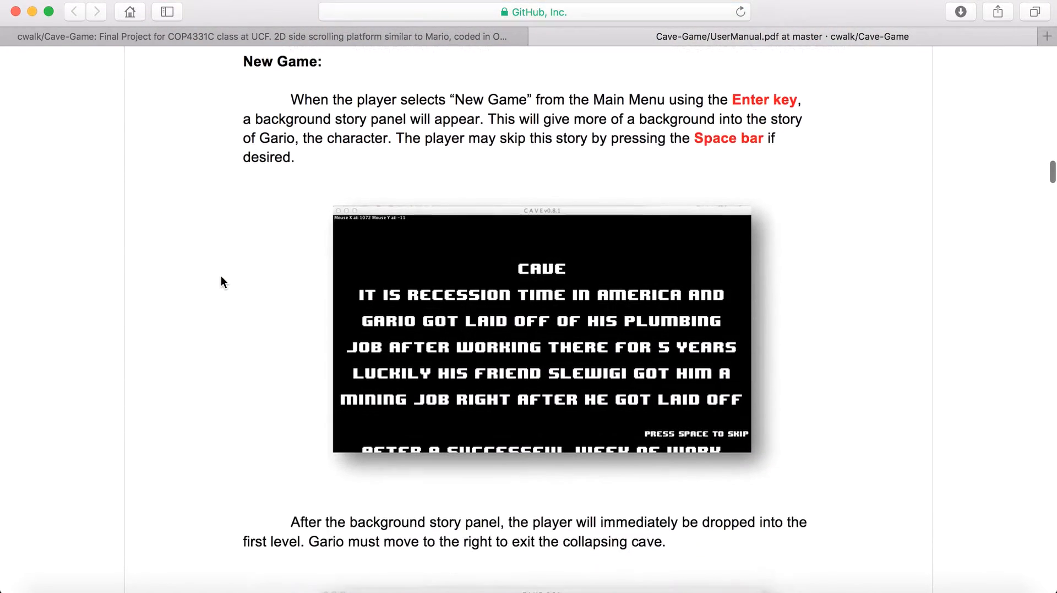
Read the manual's Controls, Puzzles and Game Play sections
scroll(down, 3)
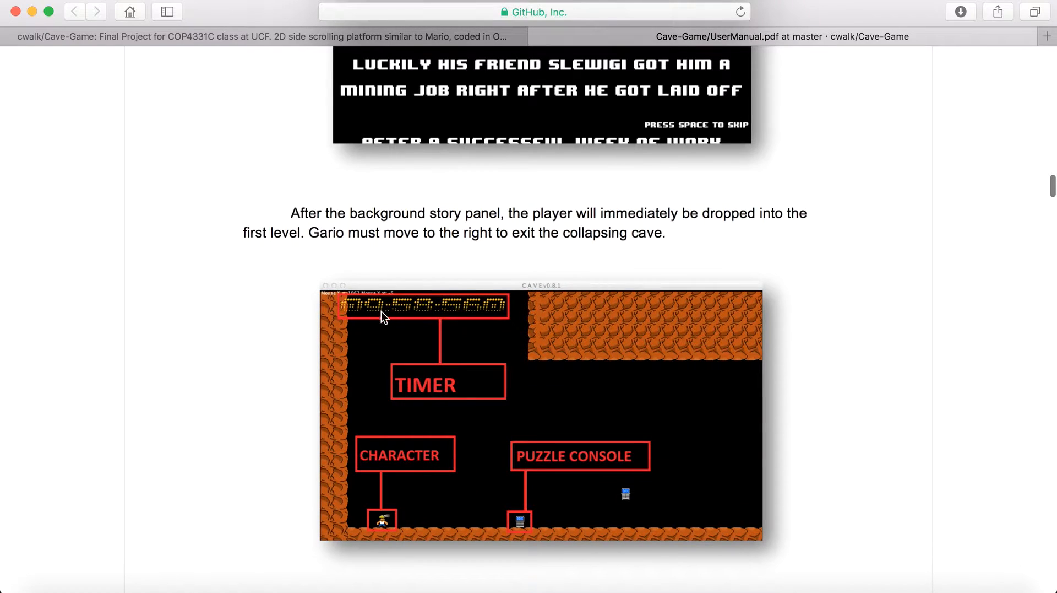
scroll(down, 3)
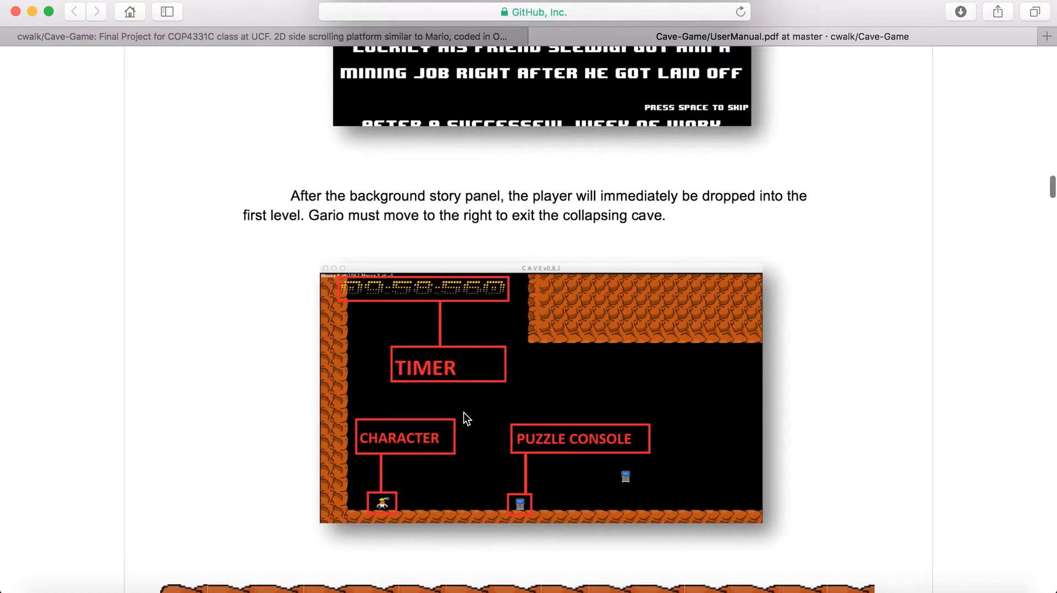
mouse_move(415, 459)
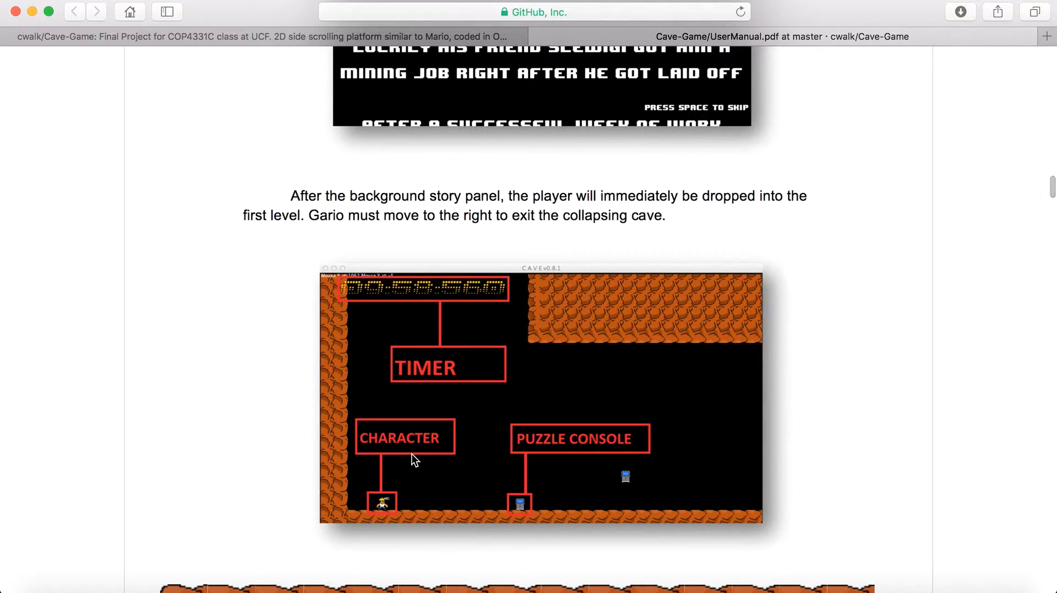
scroll(down, 3)
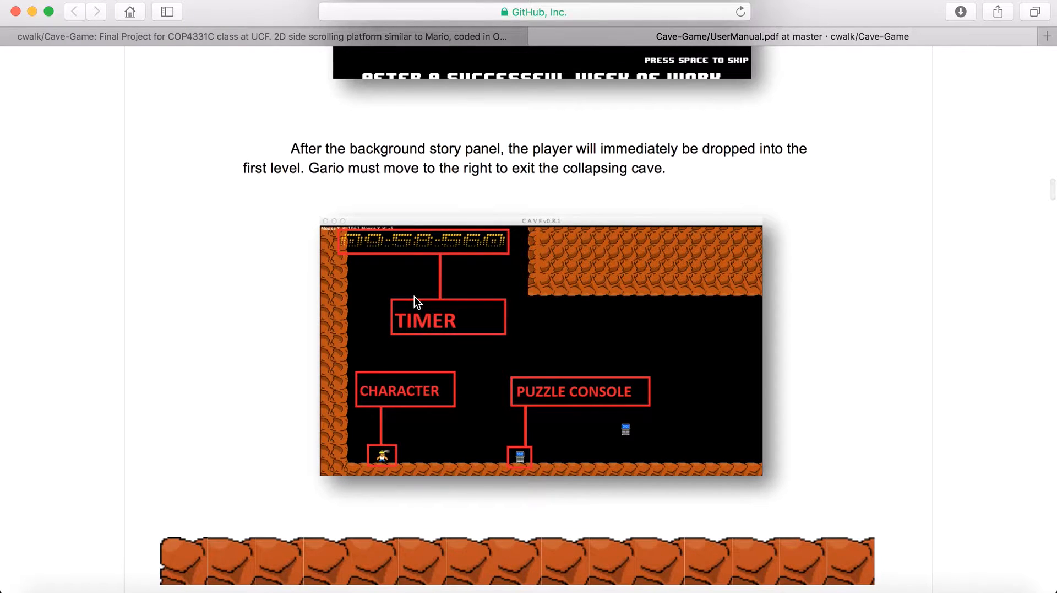
mouse_move(378, 356)
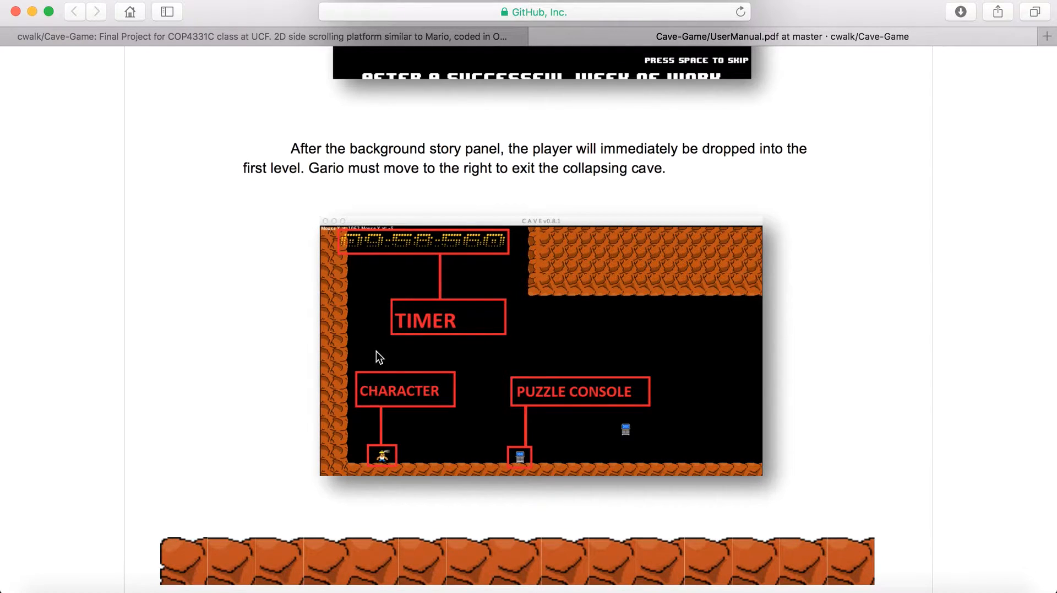
mouse_move(364, 239)
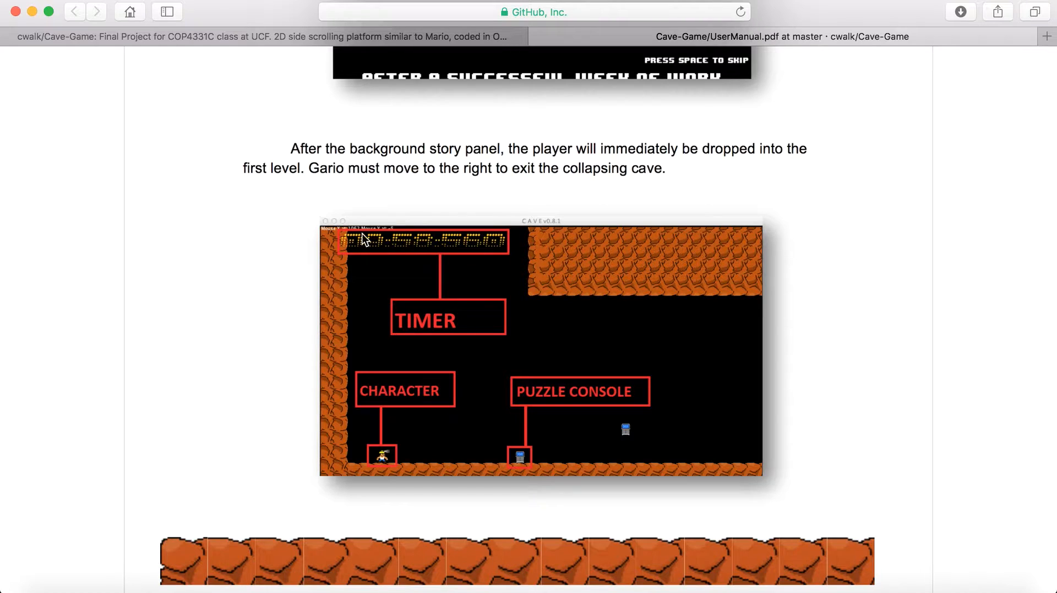
scroll(down, 3)
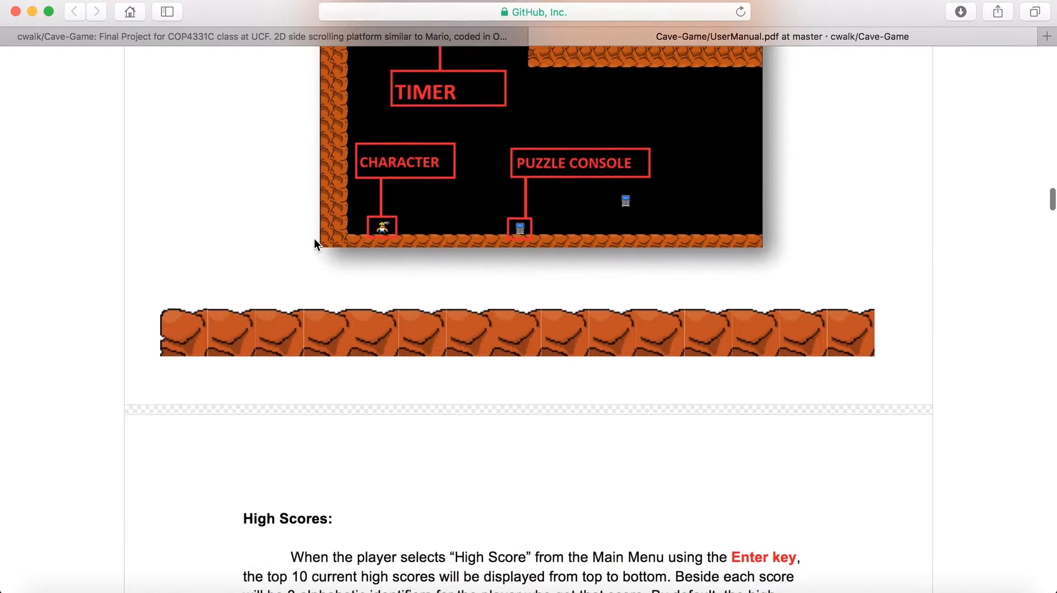
mouse_move(403, 234)
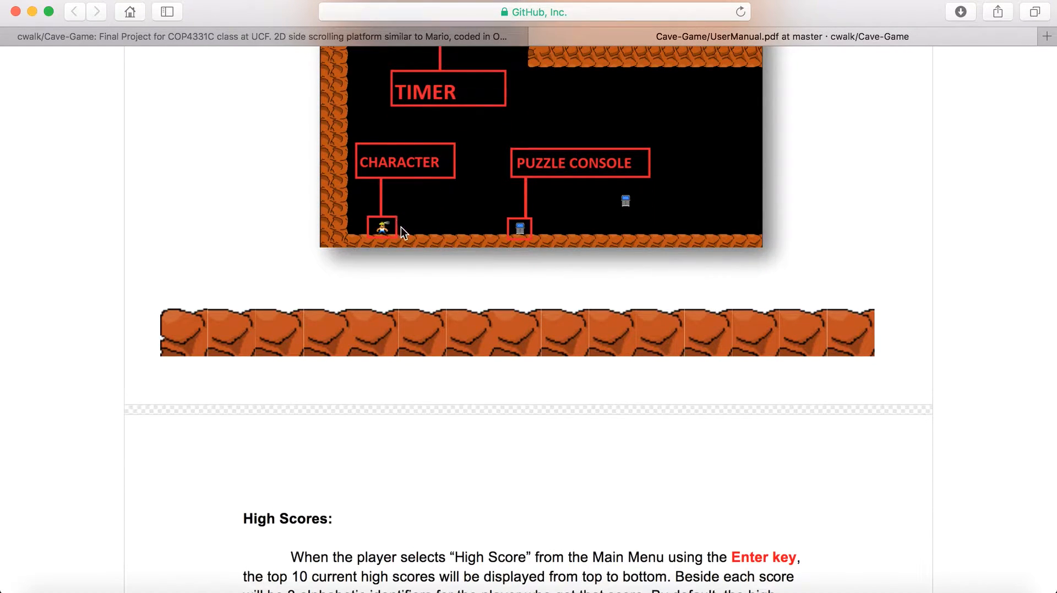
mouse_move(547, 187)
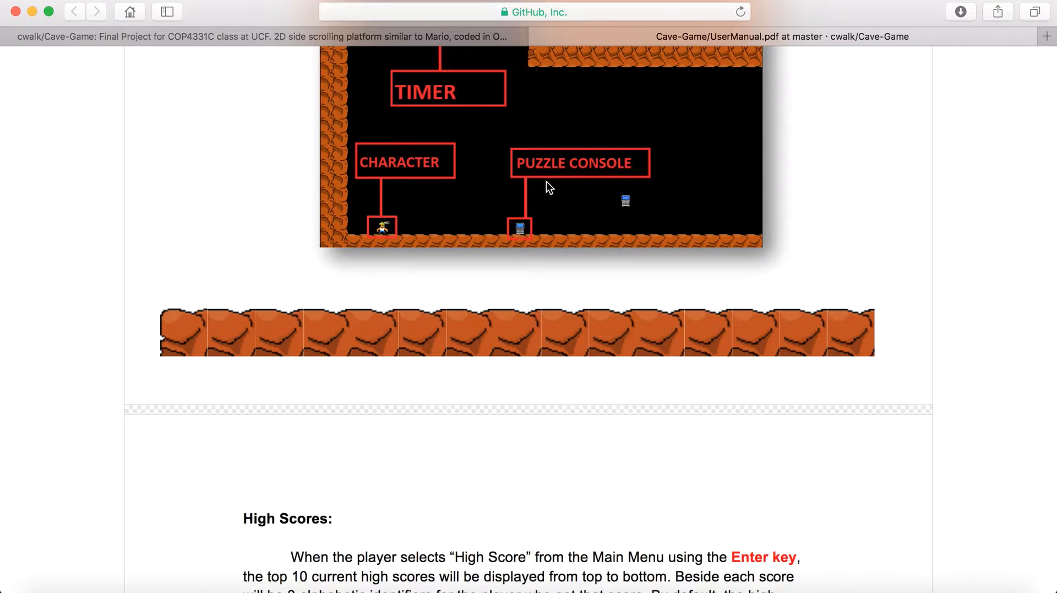
scroll(down, 3)
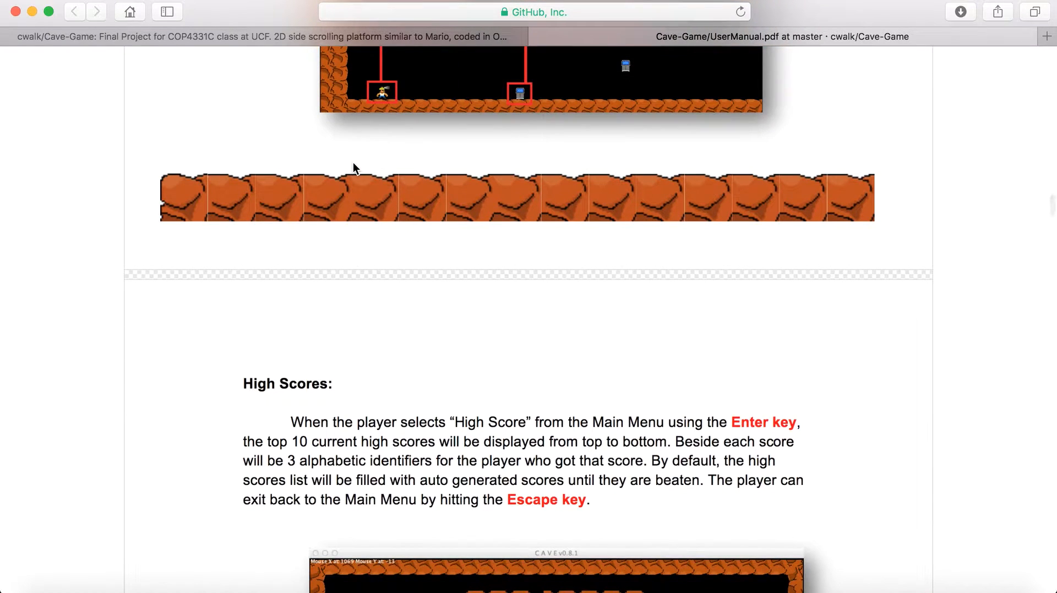
scroll(down, 3)
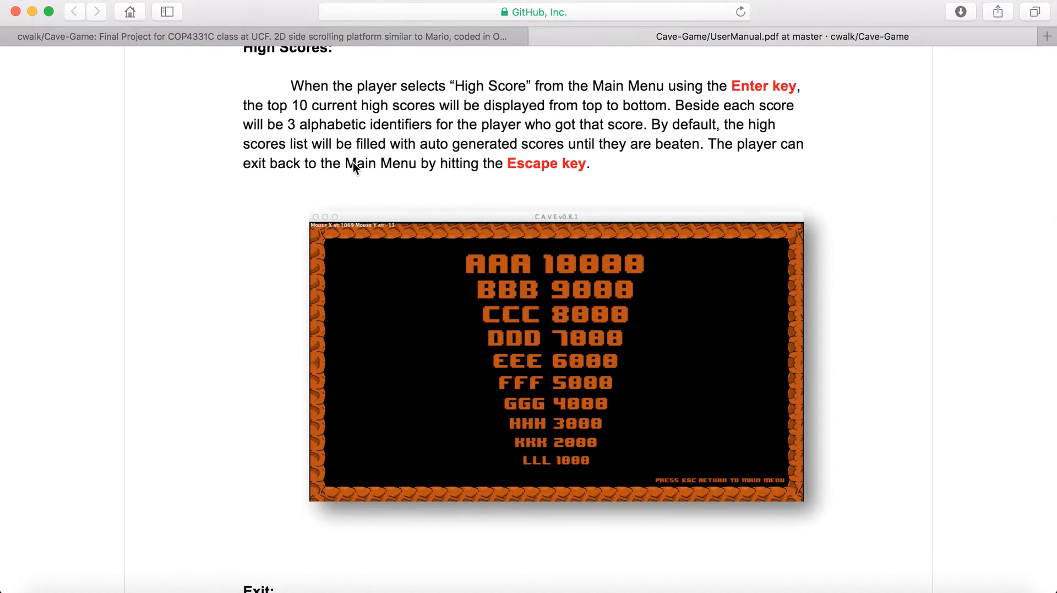
scroll(down, 3)
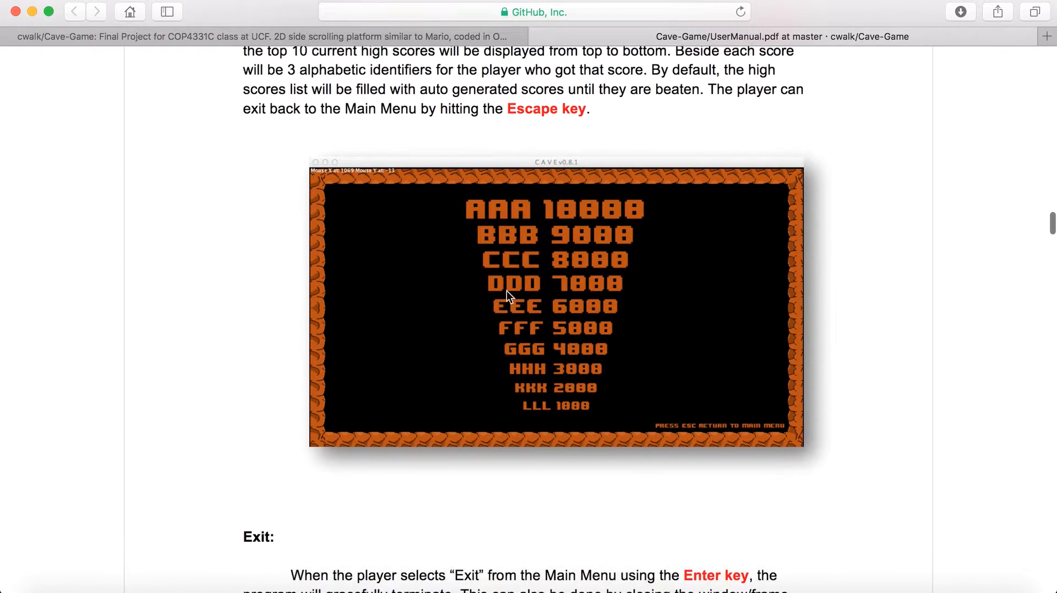
scroll(down, 3)
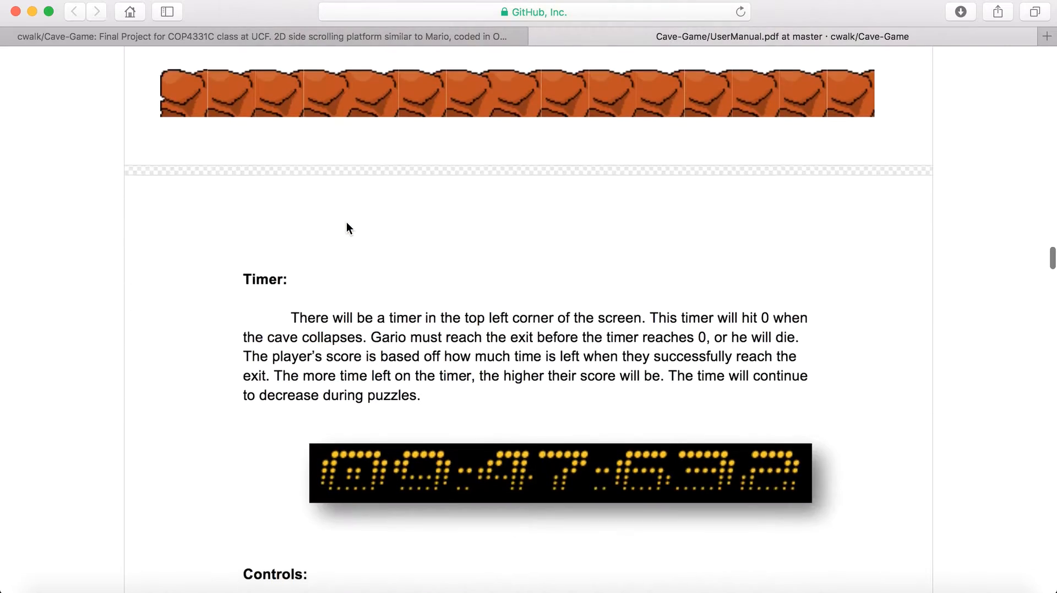
scroll(down, 3)
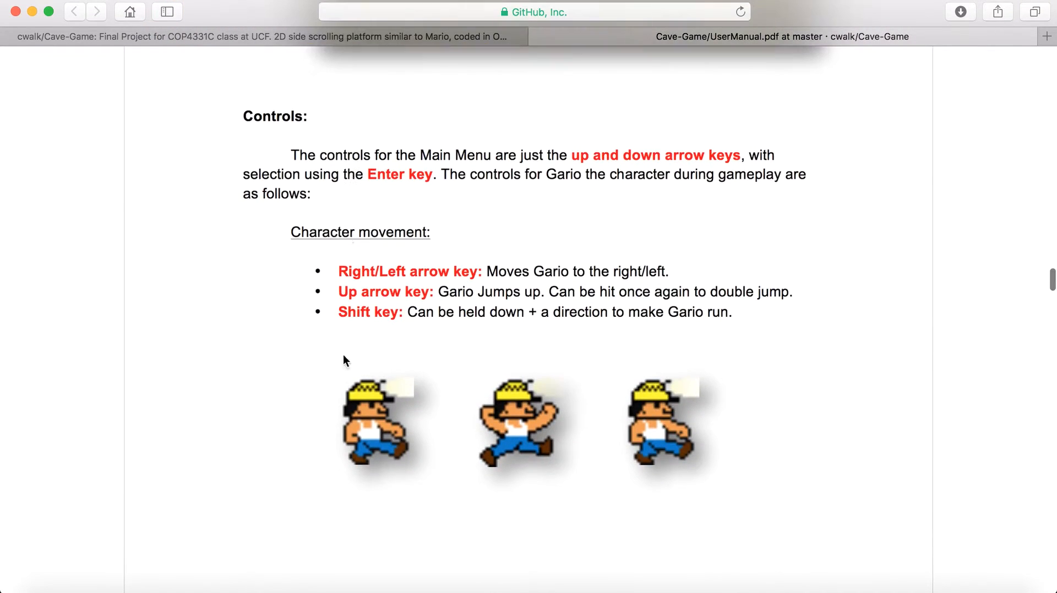
mouse_move(302, 398)
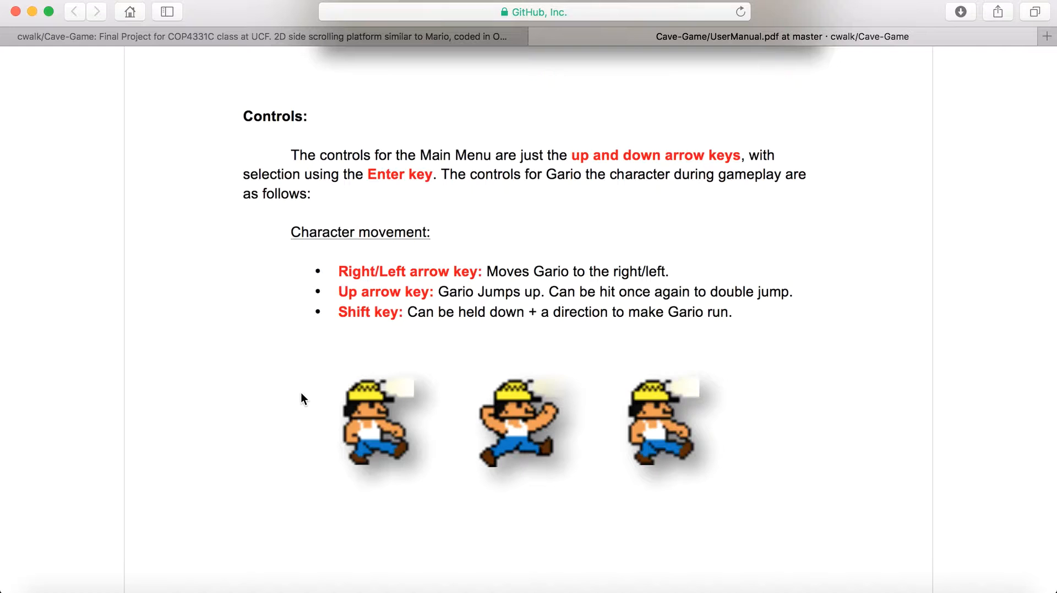
scroll(down, 3)
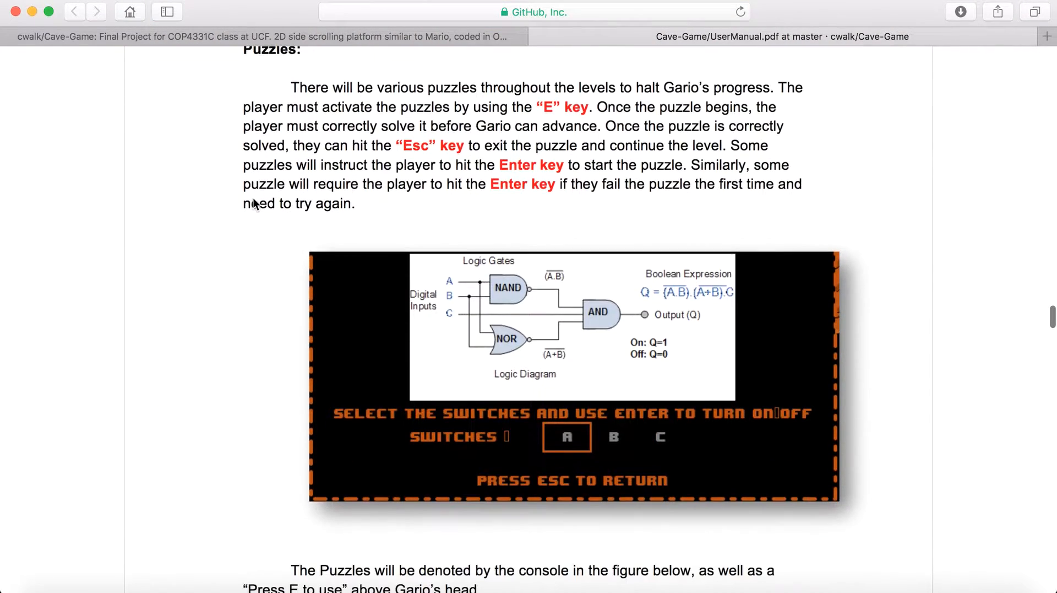
Continue through losing conditions and Updating High Scores to the manual's page footer
scroll(down, 3)
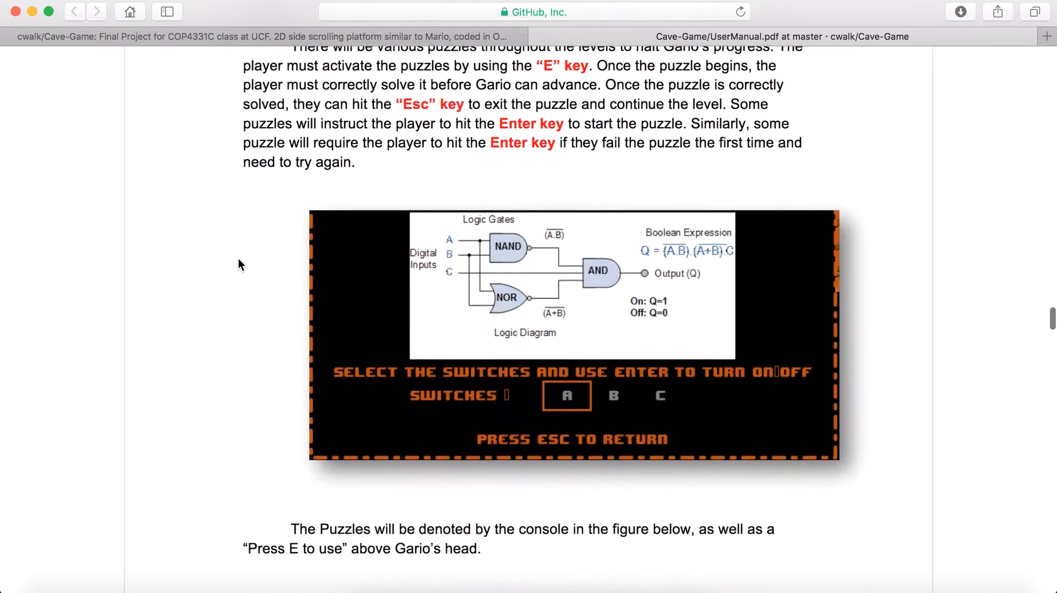
scroll(down, 3)
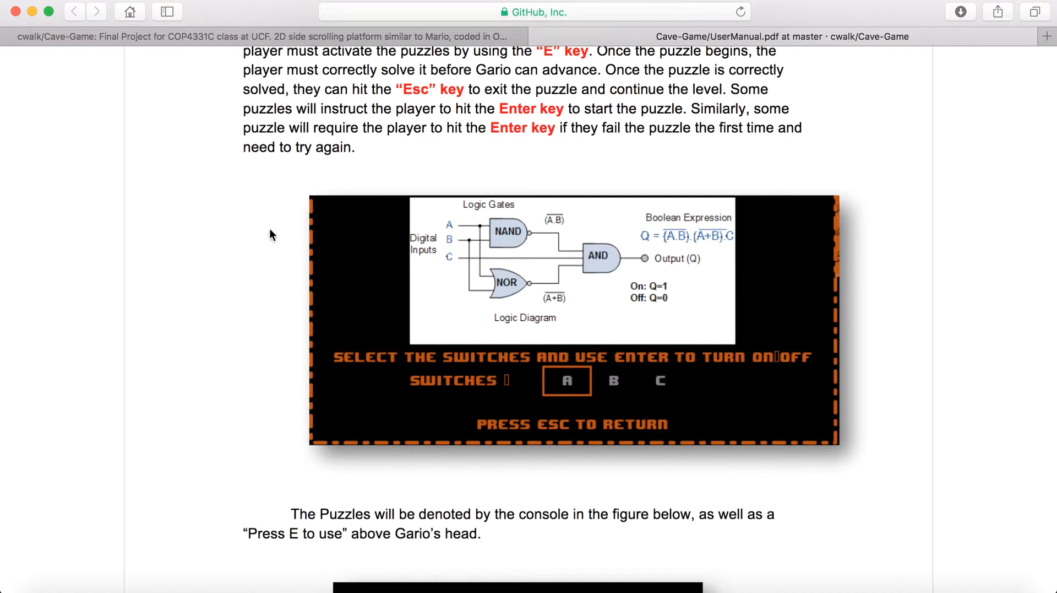
scroll(down, 3)
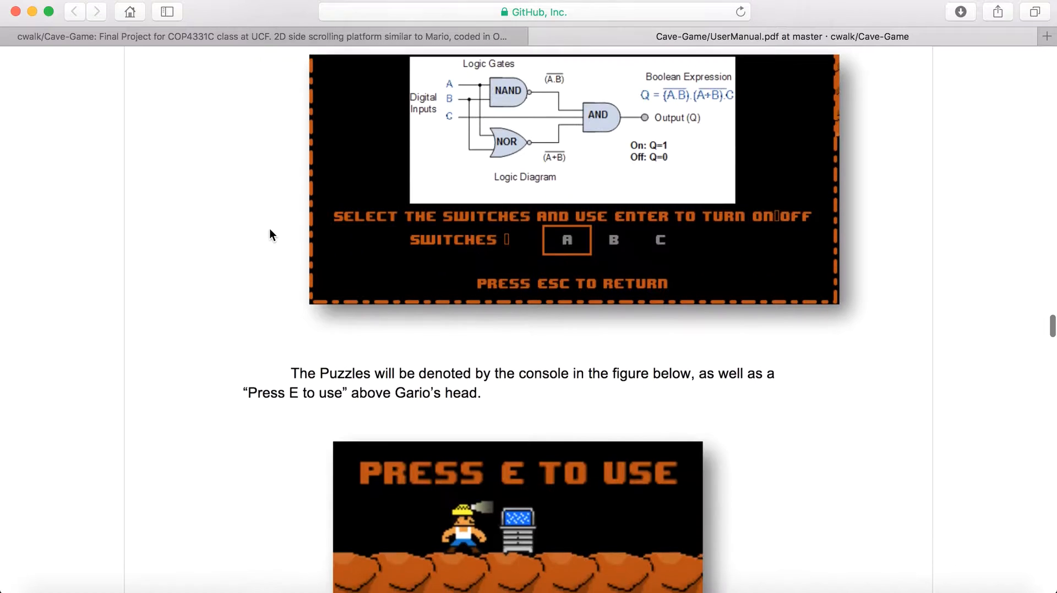
scroll(down, 3)
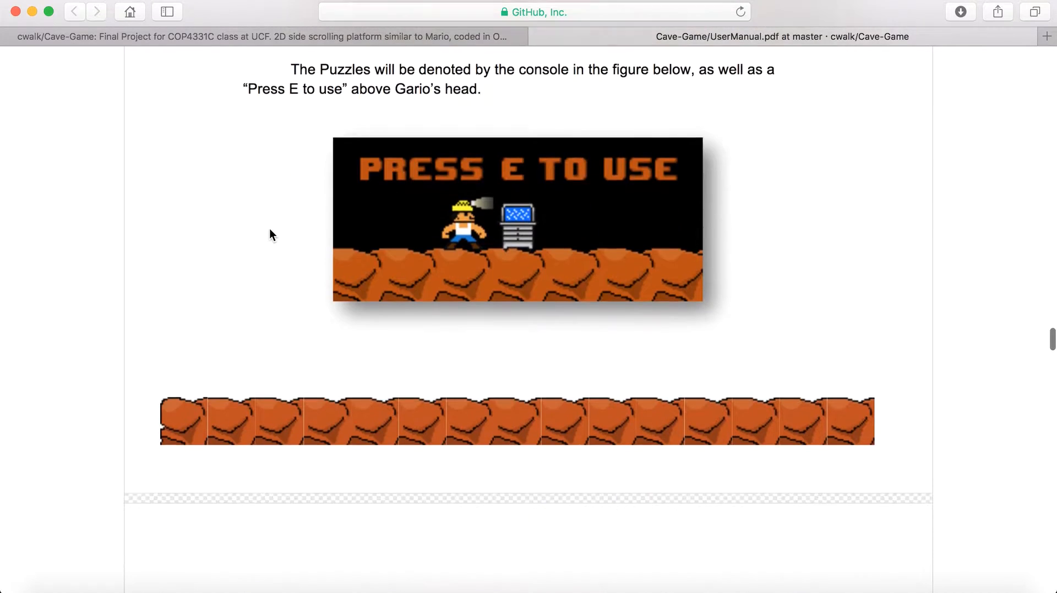
scroll(down, 3)
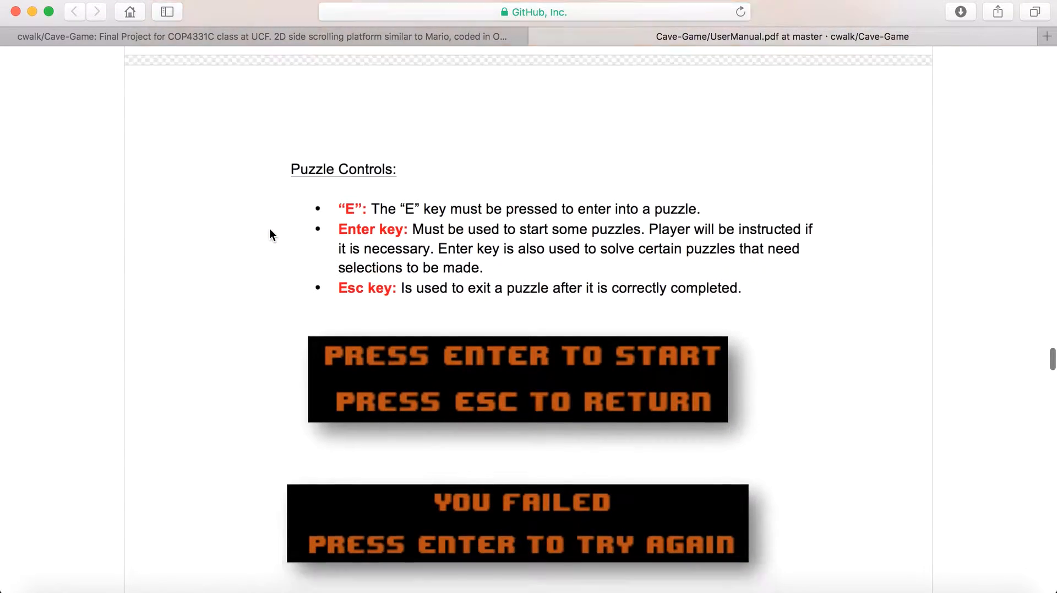
scroll(down, 3)
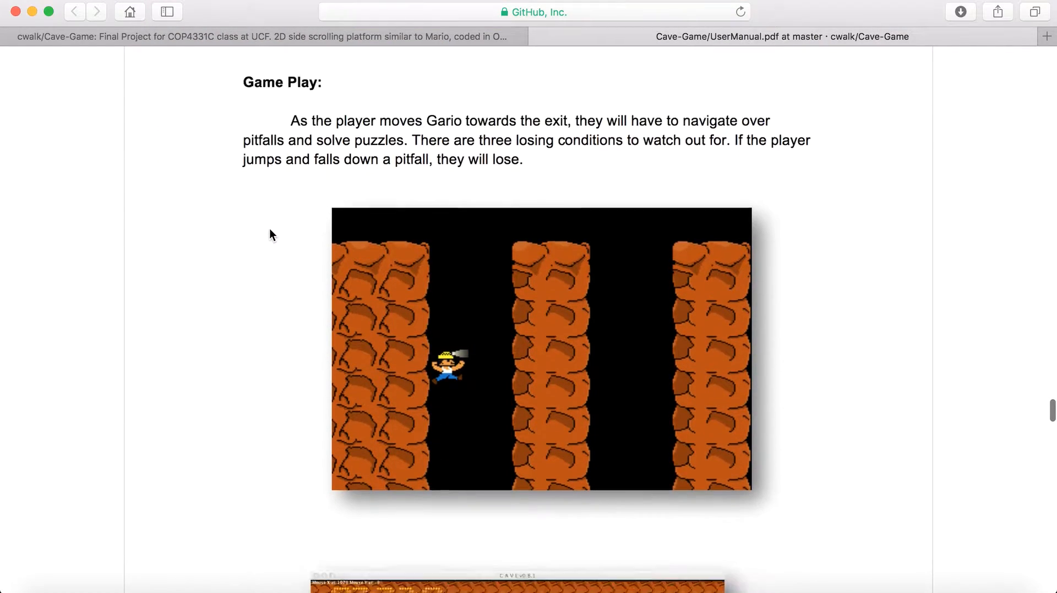
scroll(down, 3)
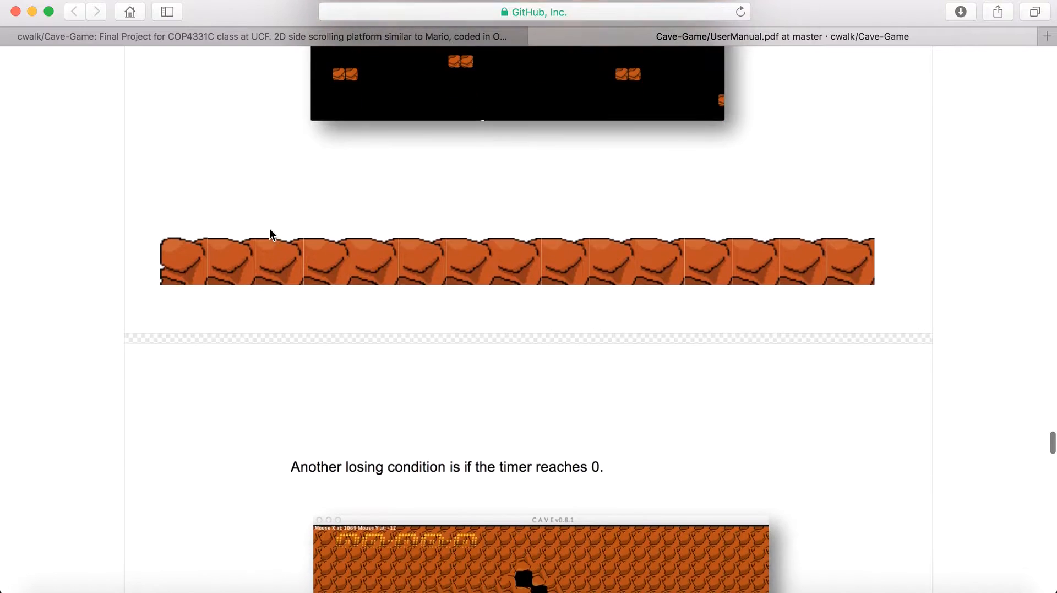
scroll(down, 3)
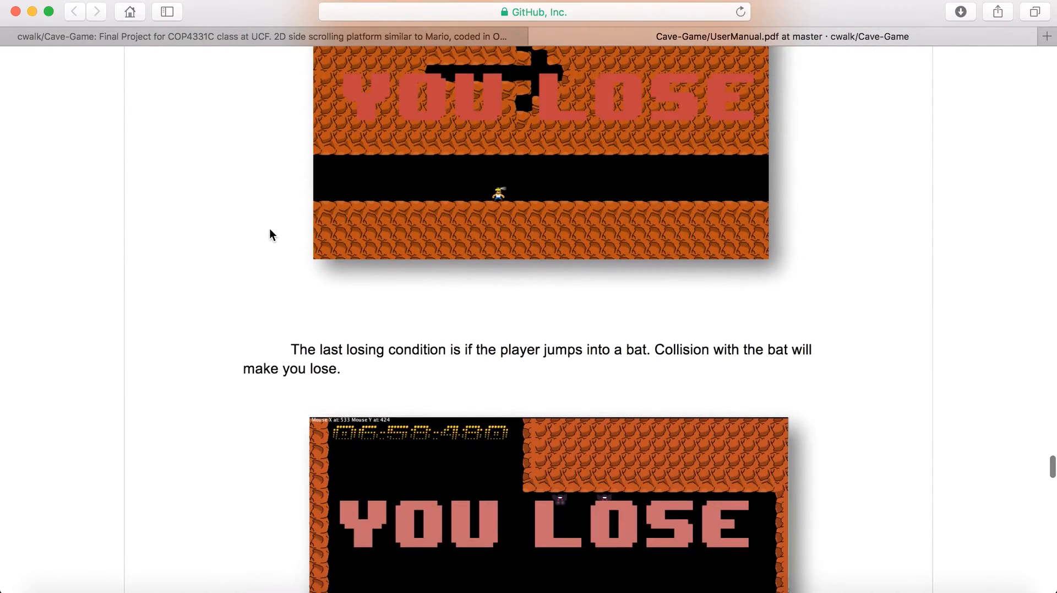
scroll(down, 3)
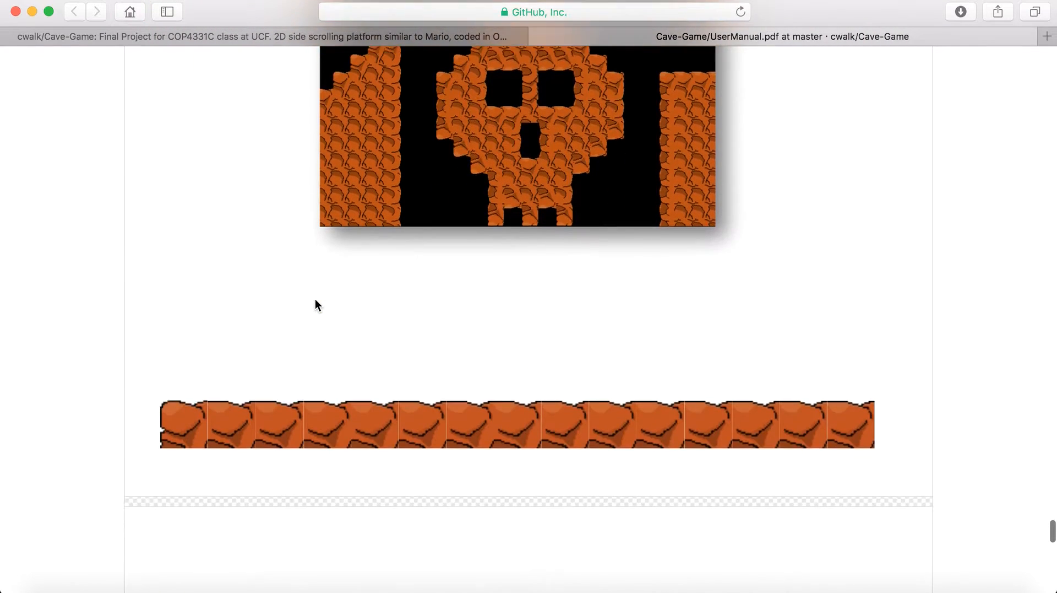
scroll(down, 3)
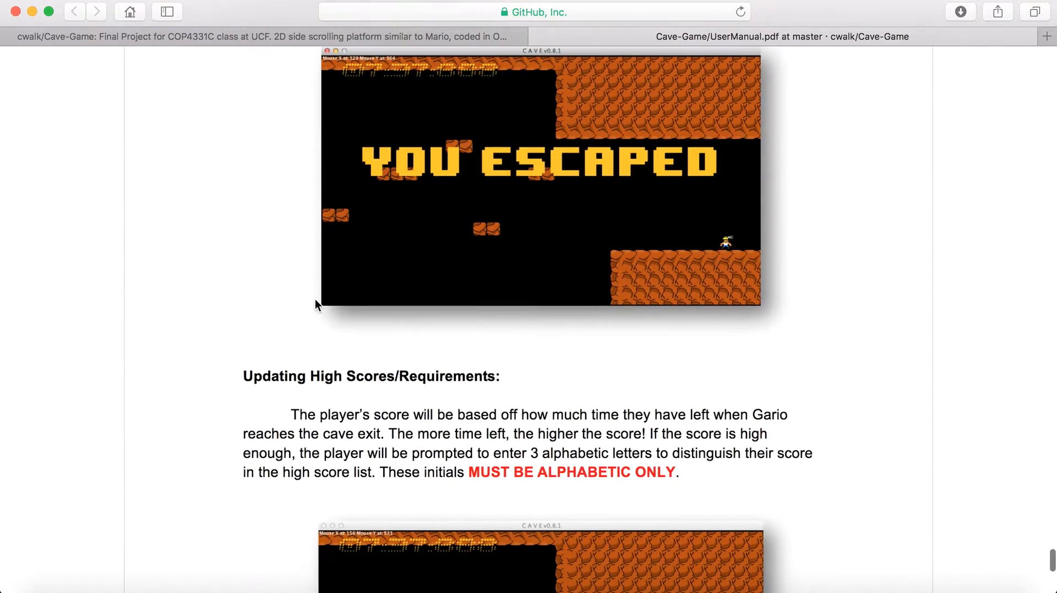
scroll(down, 3)
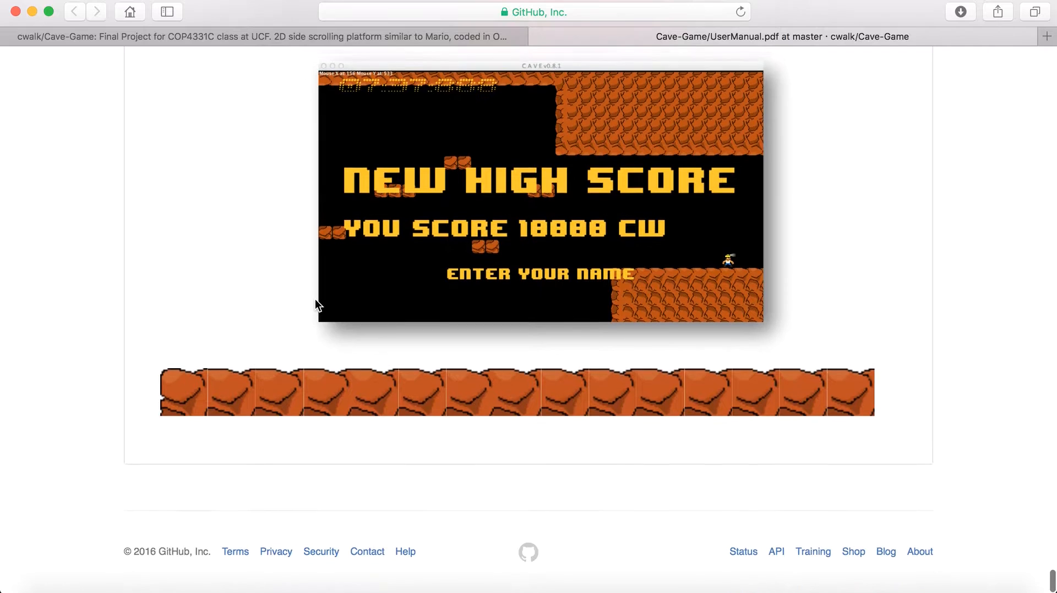
mouse_move(538, 36)
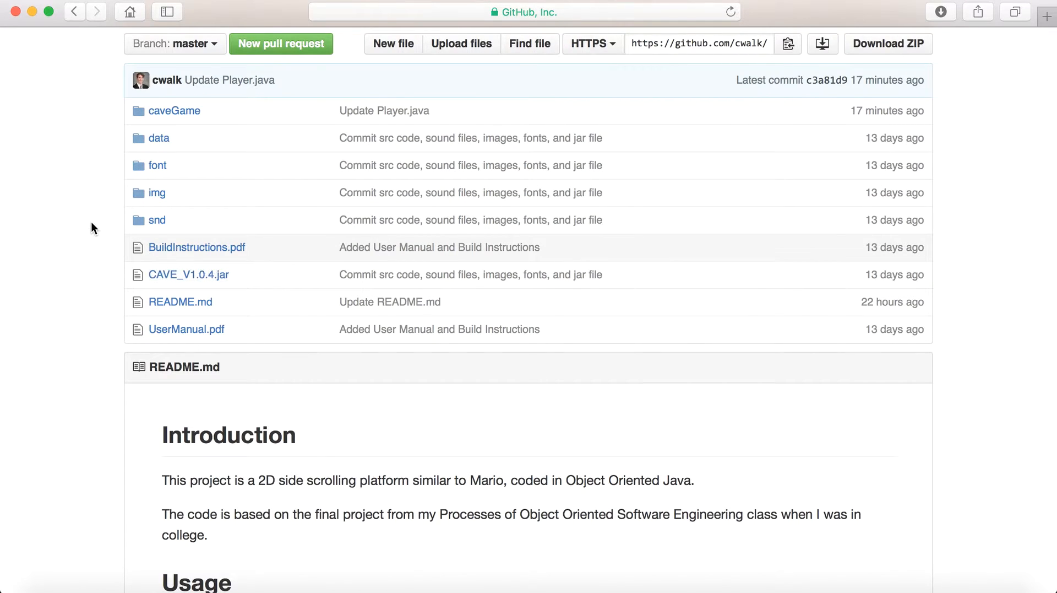
Review the README.md Introduction and Usage sections on the repository page
scroll(down, 3)
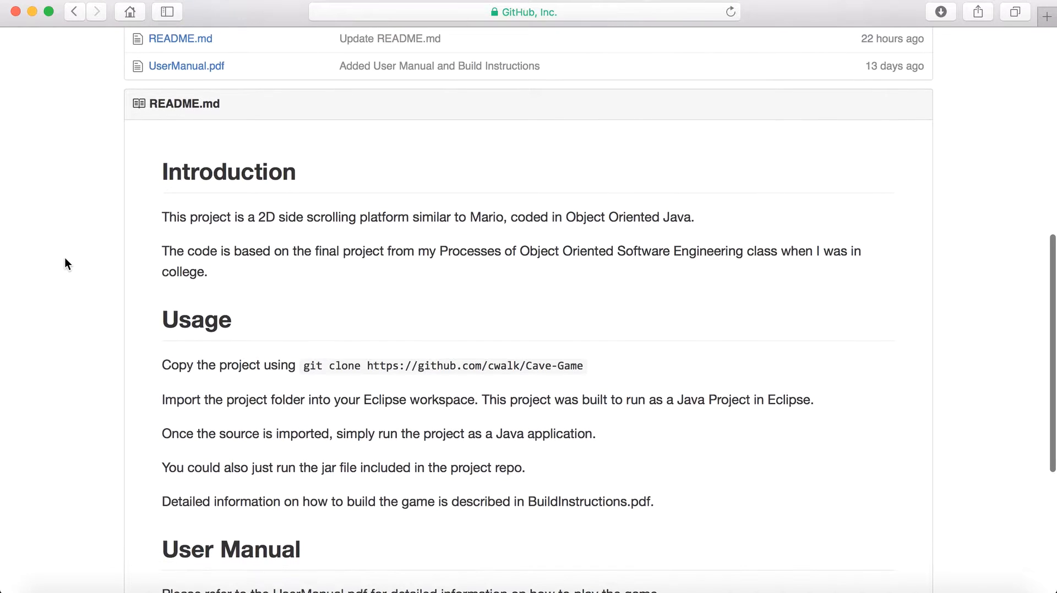
scroll(up, 3)
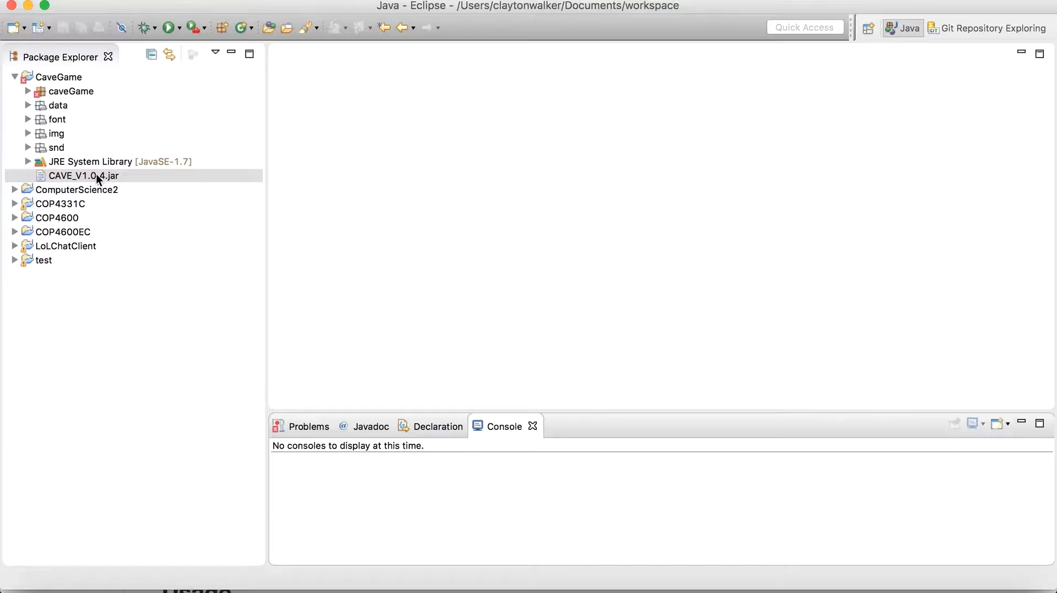
Run CAVE_V1.0.4.jar from the CaveGame project so the game's title screen appears
click(84, 175)
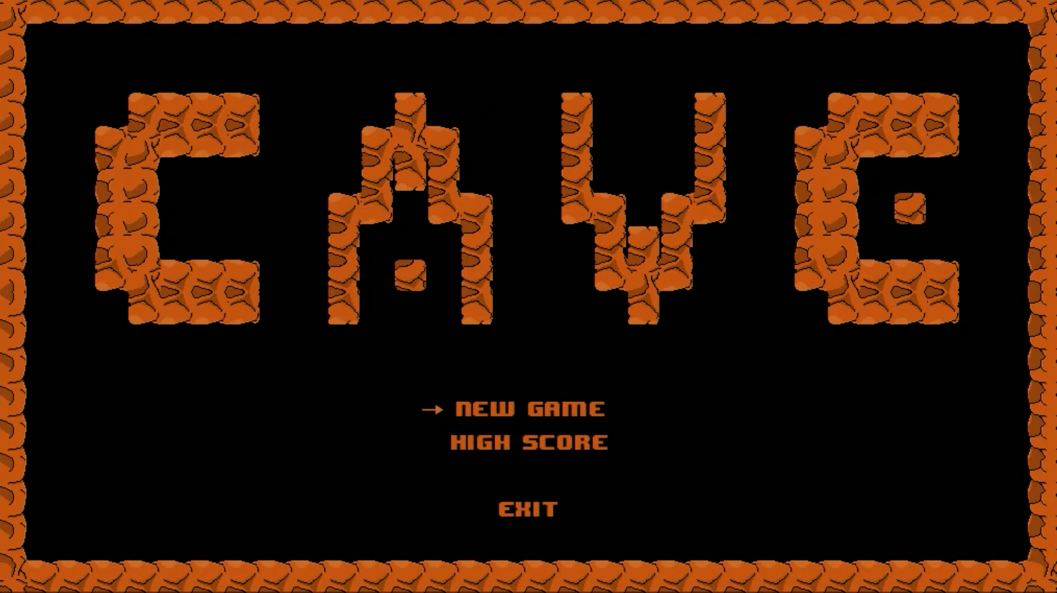
Choose New Game from the main menu so the opening story about Gario begins
key(Down)
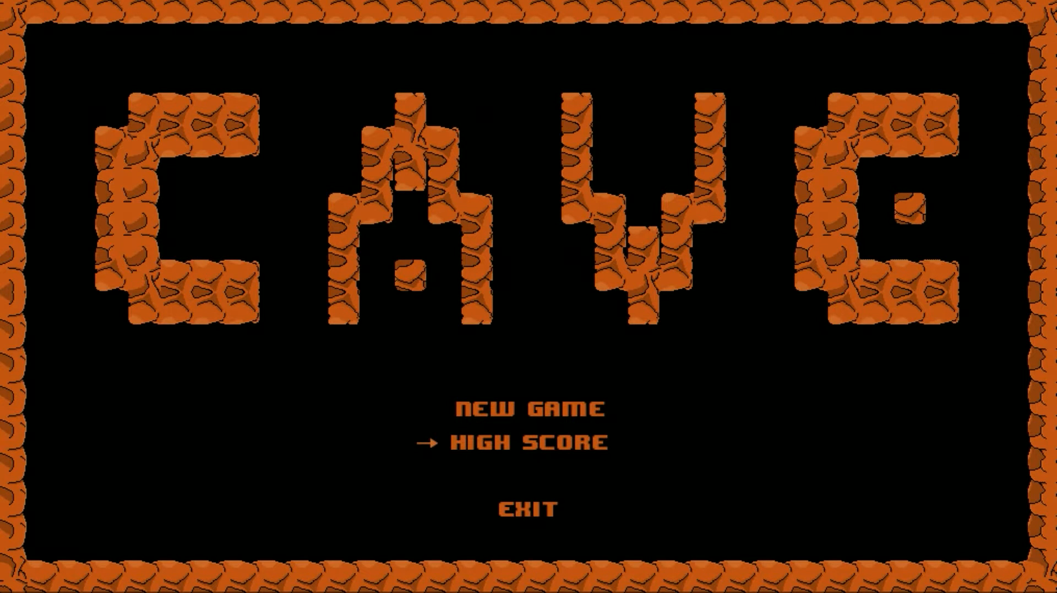
click(529, 409)
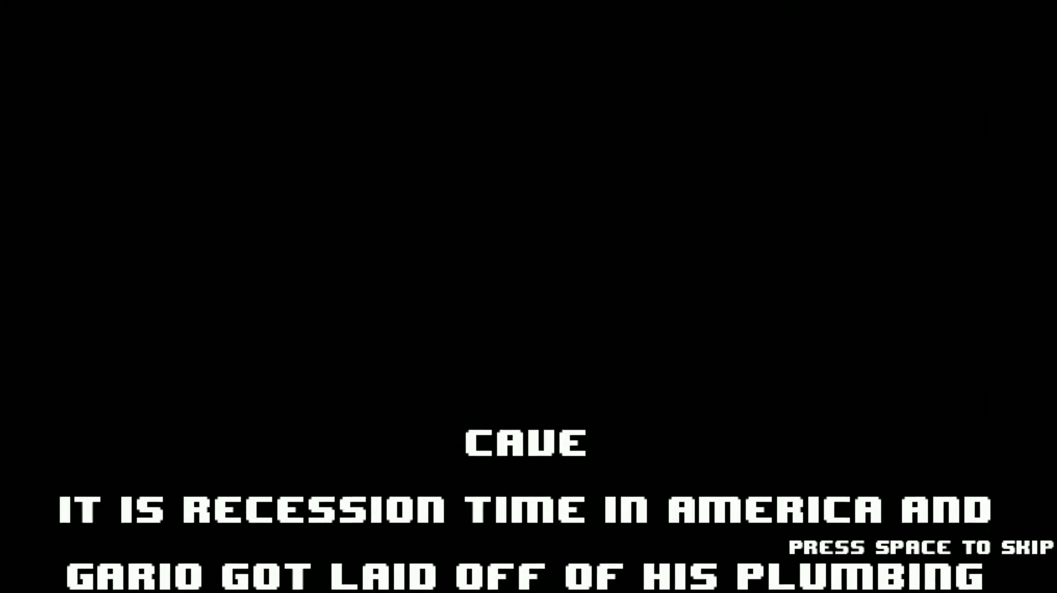
Skip the intro story and walk Gario right through the cave to the first puzzle console
key(space)
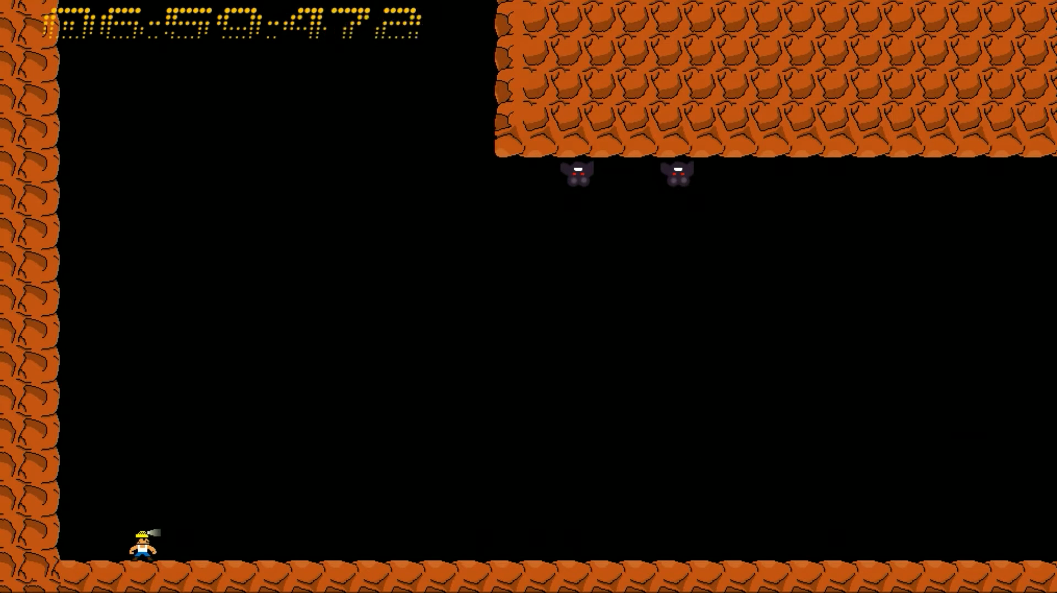
key(Right)
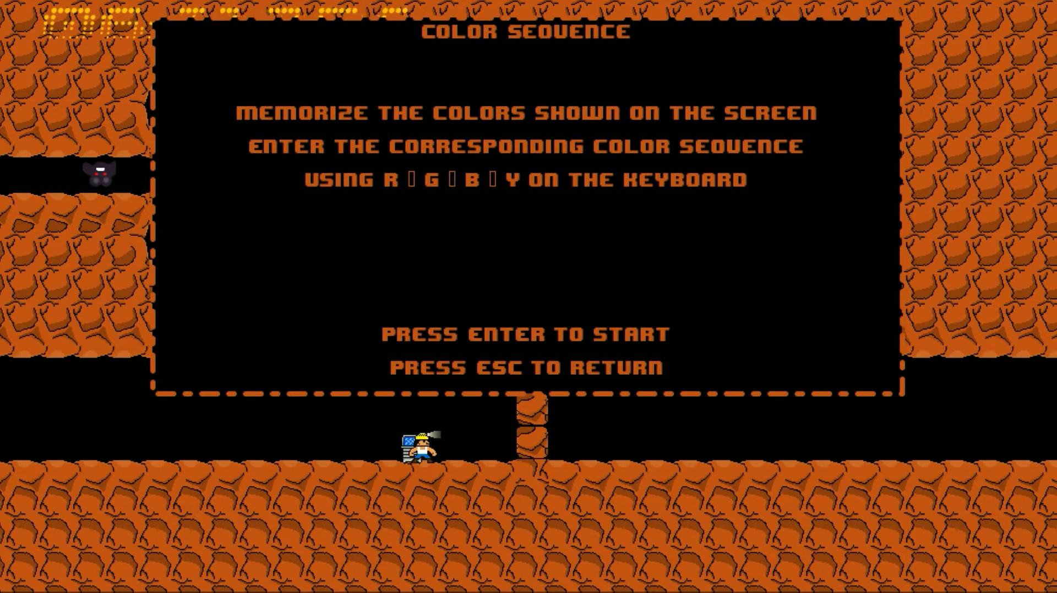
Start the Color Sequence puzzle, solve it and resume the level
key(Return)
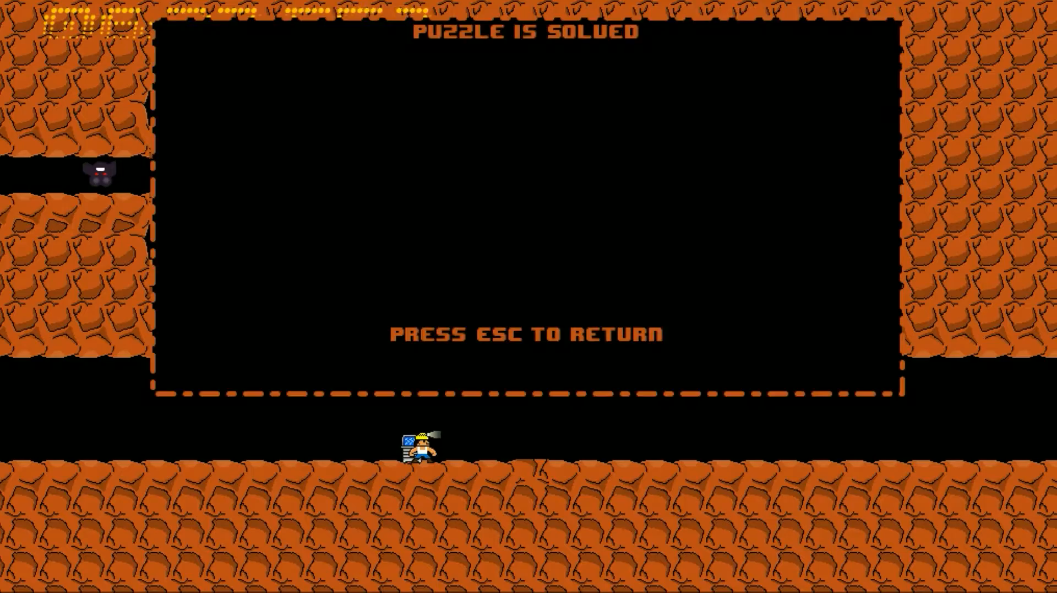
key(Escape)
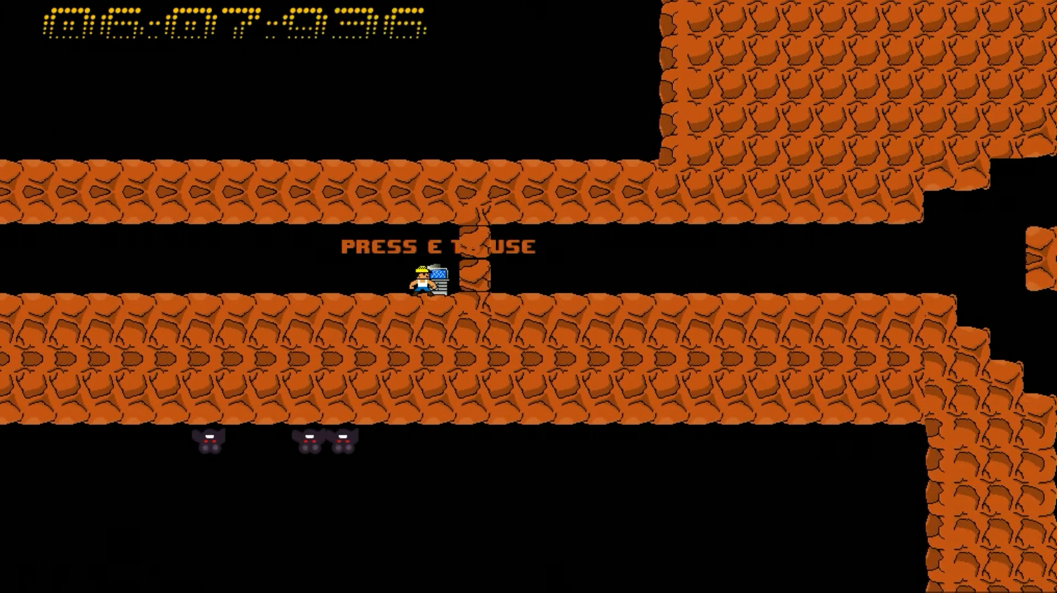
Use the console's logic gate puzzle, set switches A, B, C and return to the level
key(e)
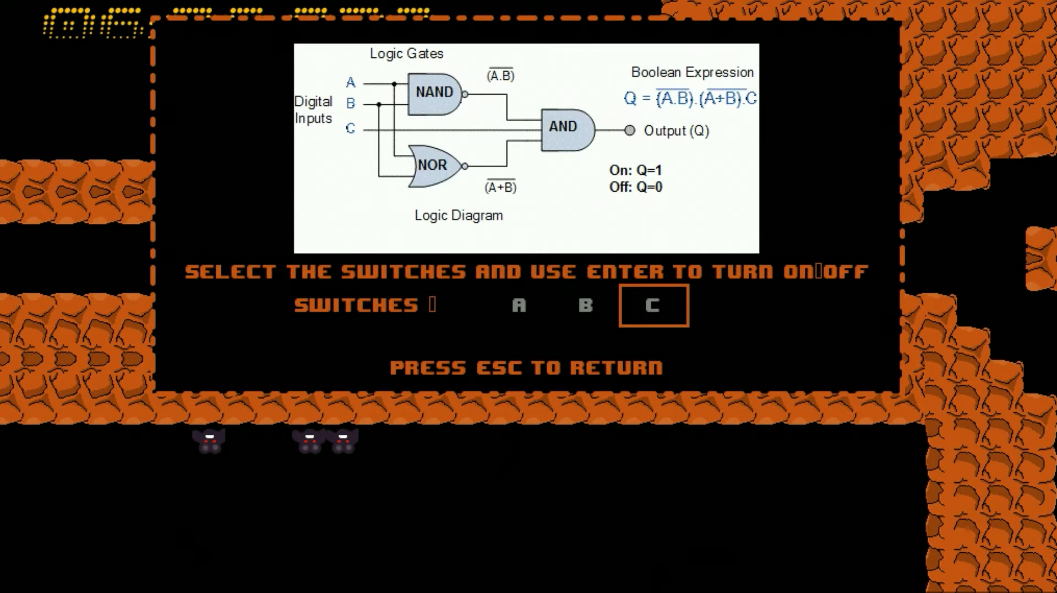
key(Left)
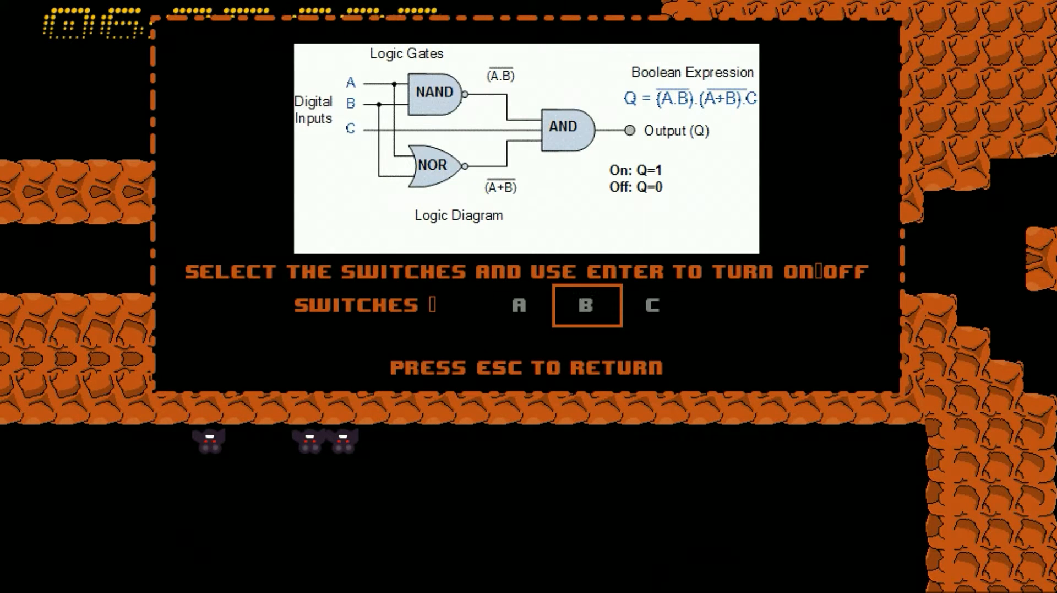
key(Right)
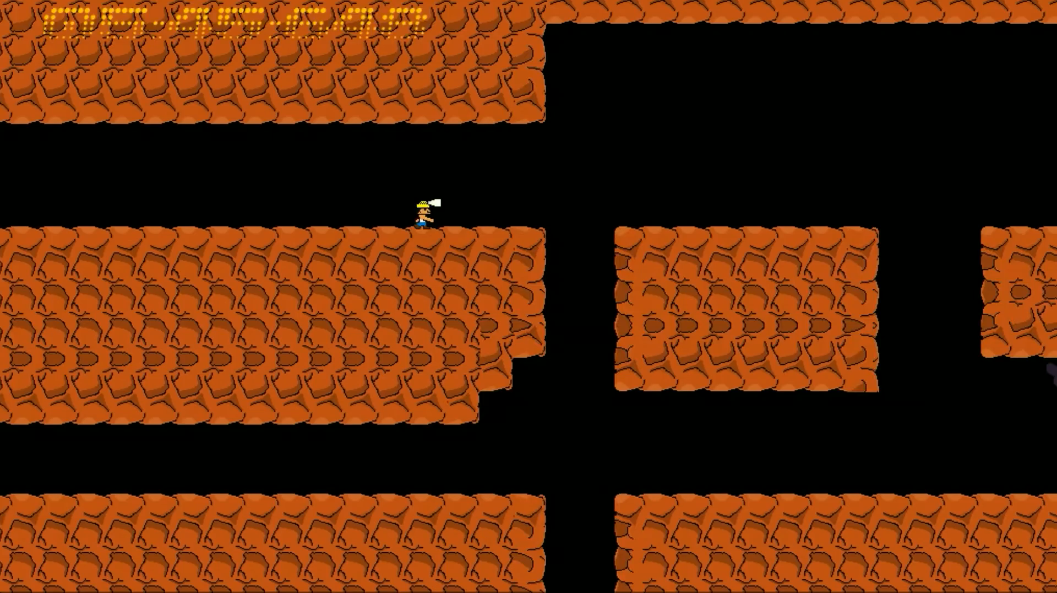
Guide Gario over the pitfalls and platforms into the wider cavern with floating ledges and bats
scroll(right, 3)
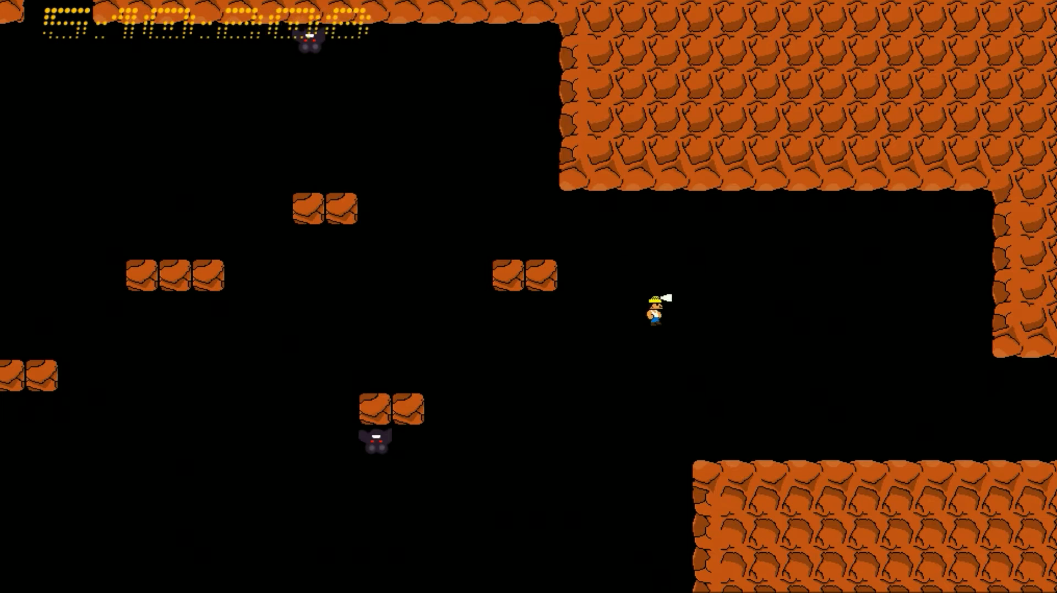
Run Gario to the exit, save the 17543 high score as UCF and view it atop the High Score list
key(Right)
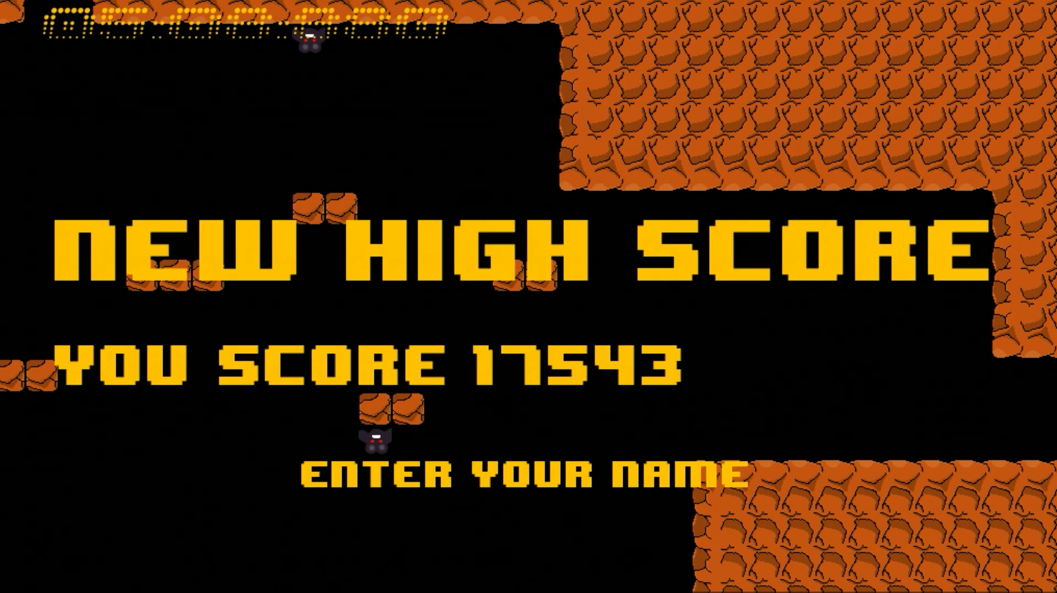
text(U)
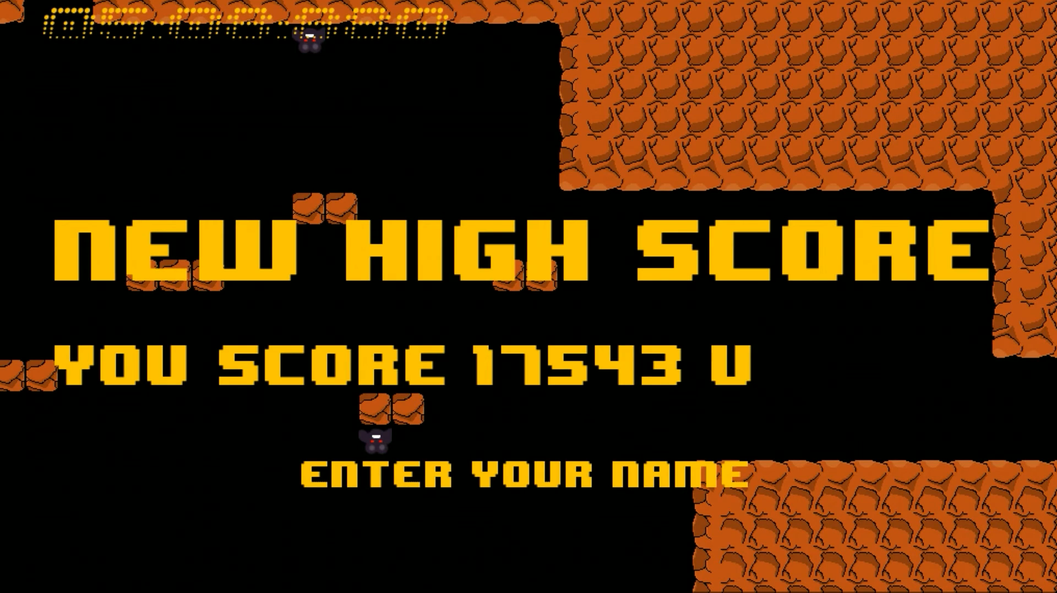
text(CF)
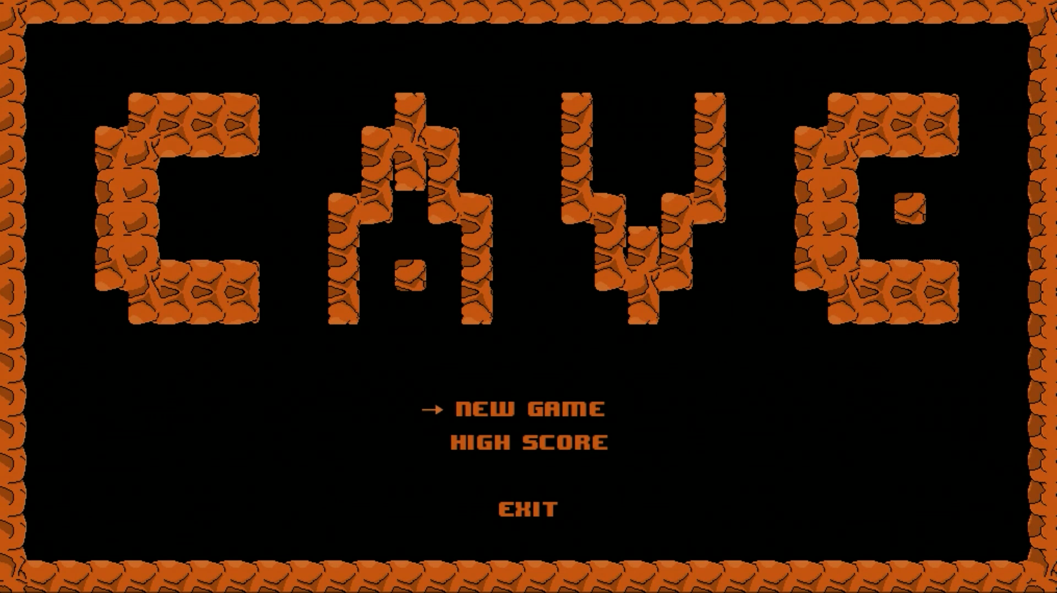
click(525, 443)
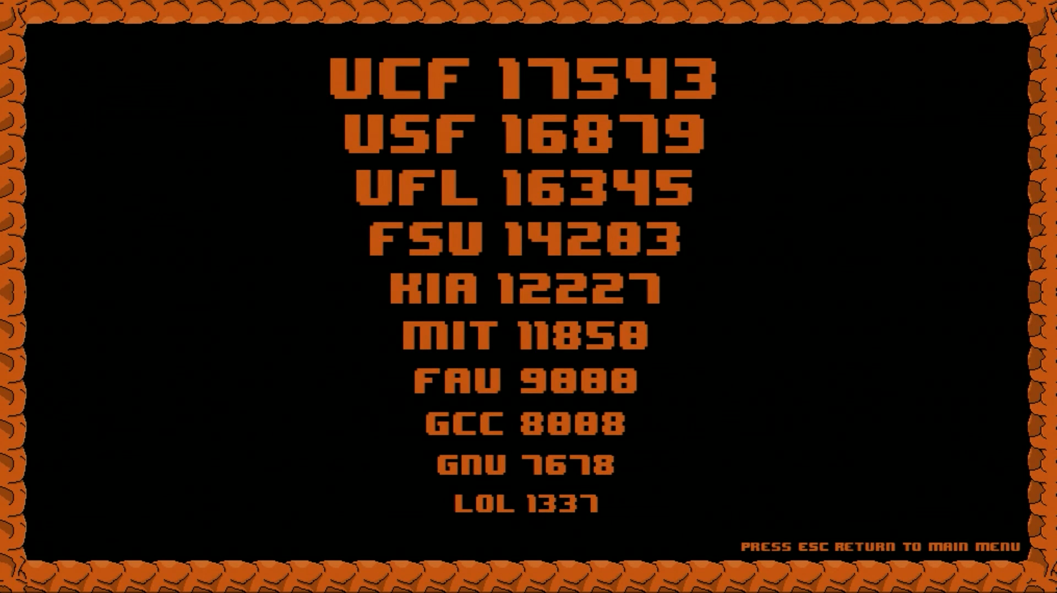